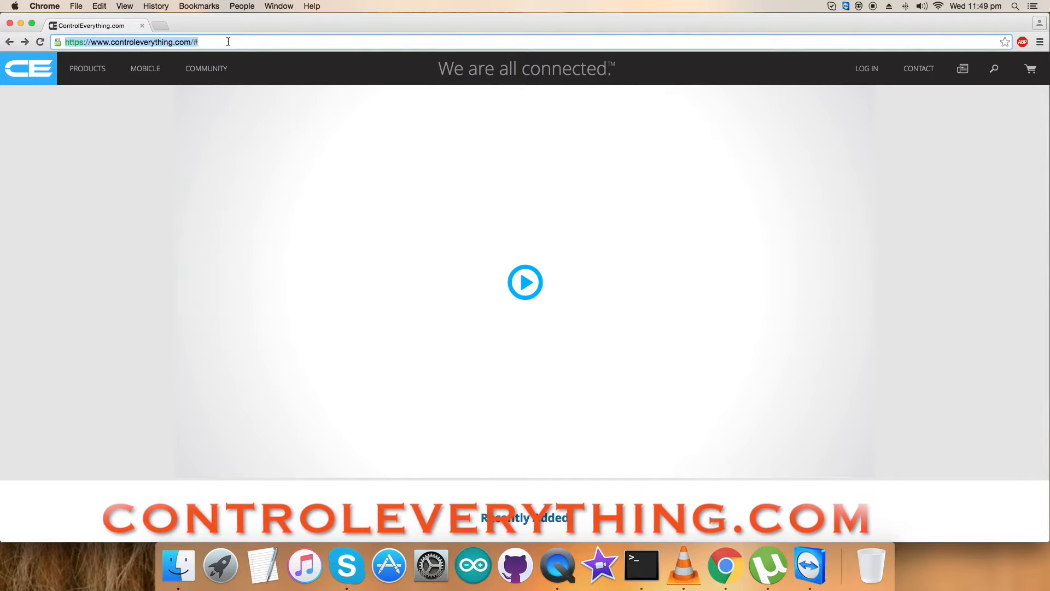
mouse_move(876, 119)
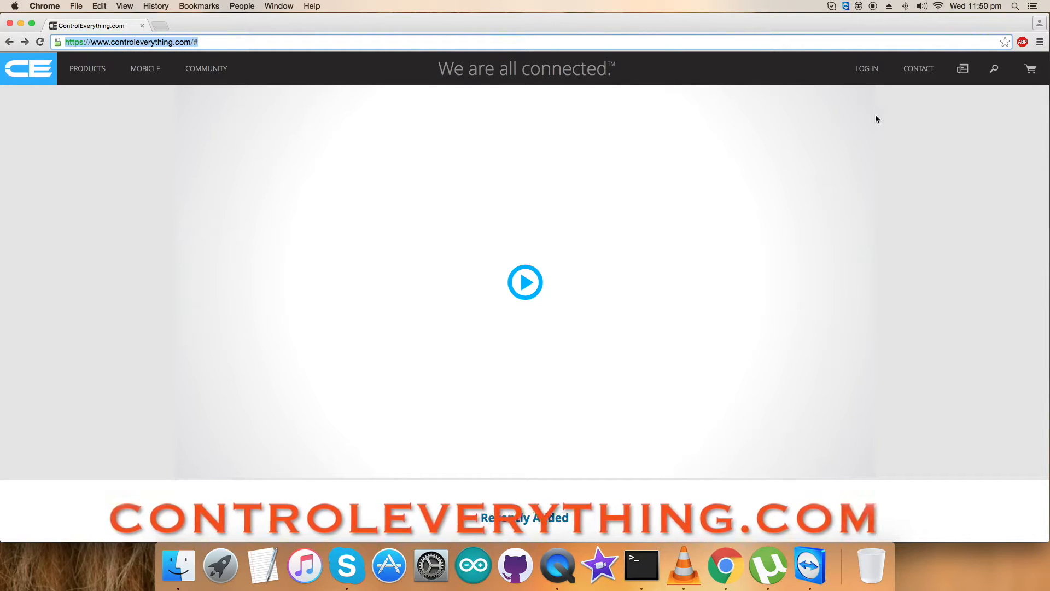
Step: Search ControlEverything for SI7020-A20 and open the I²C humidity and temperature sensor page
type("SI7020-A20")
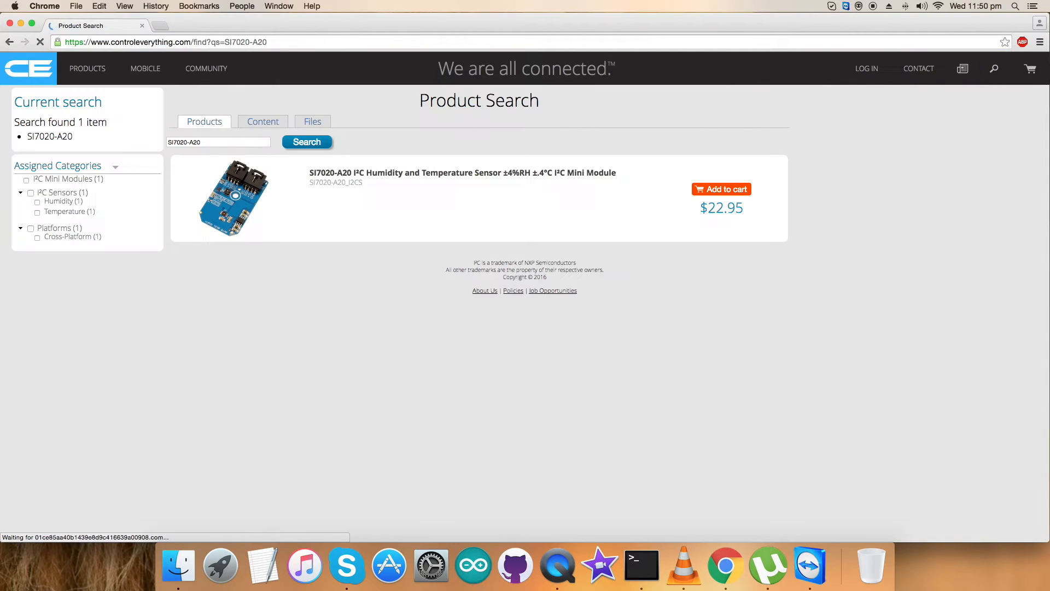
left_click(462, 173)
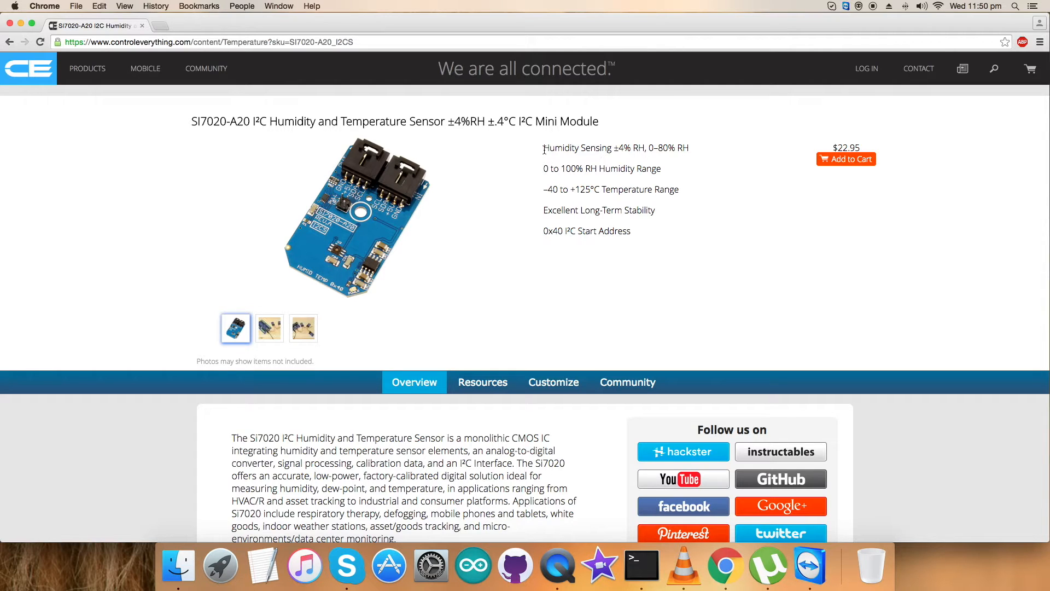
mouse_move(561, 209)
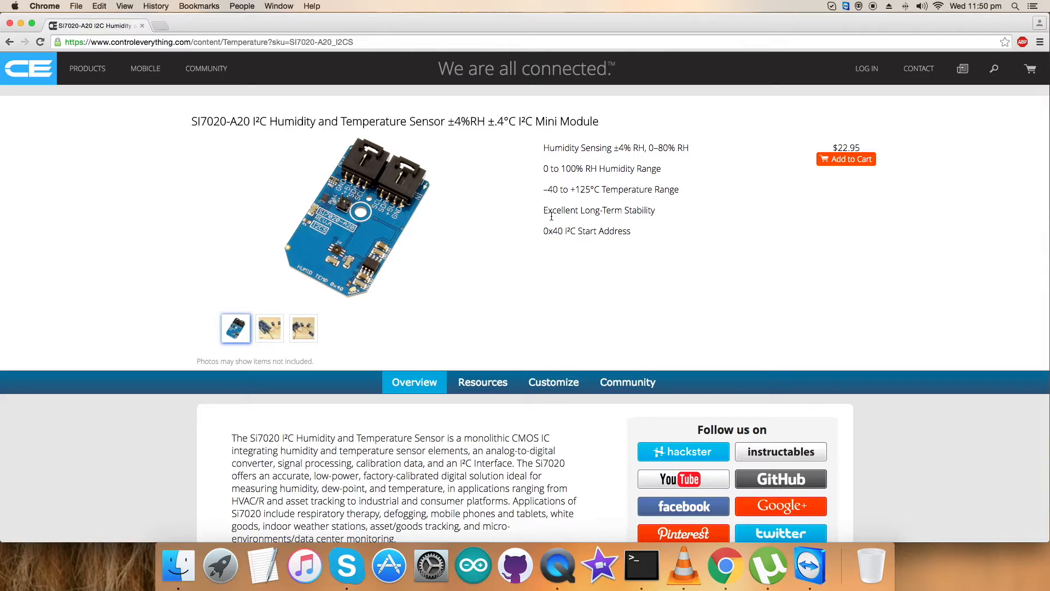
mouse_move(549, 165)
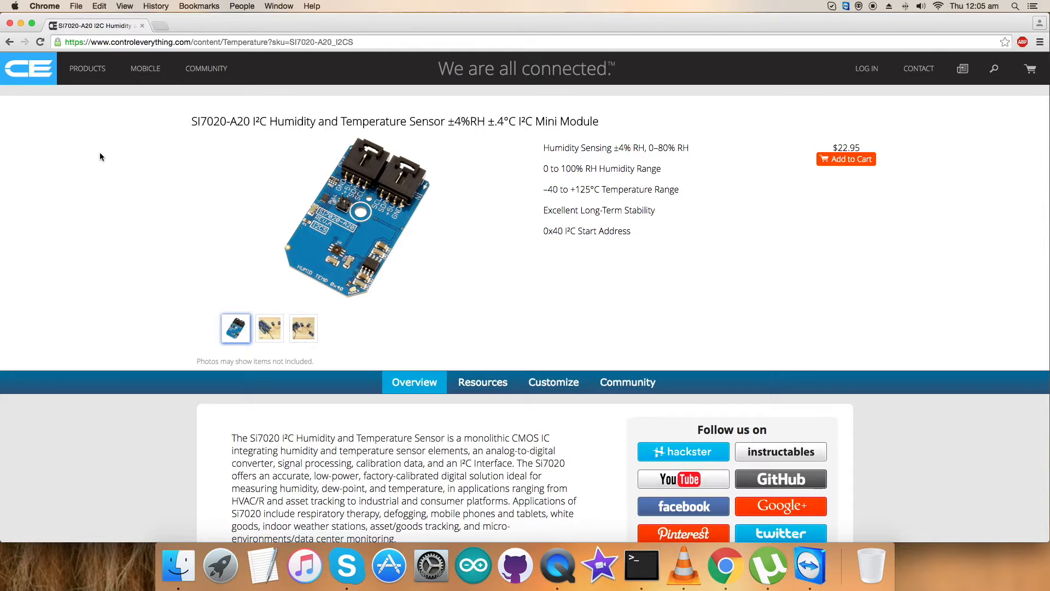
mouse_move(98, 154)
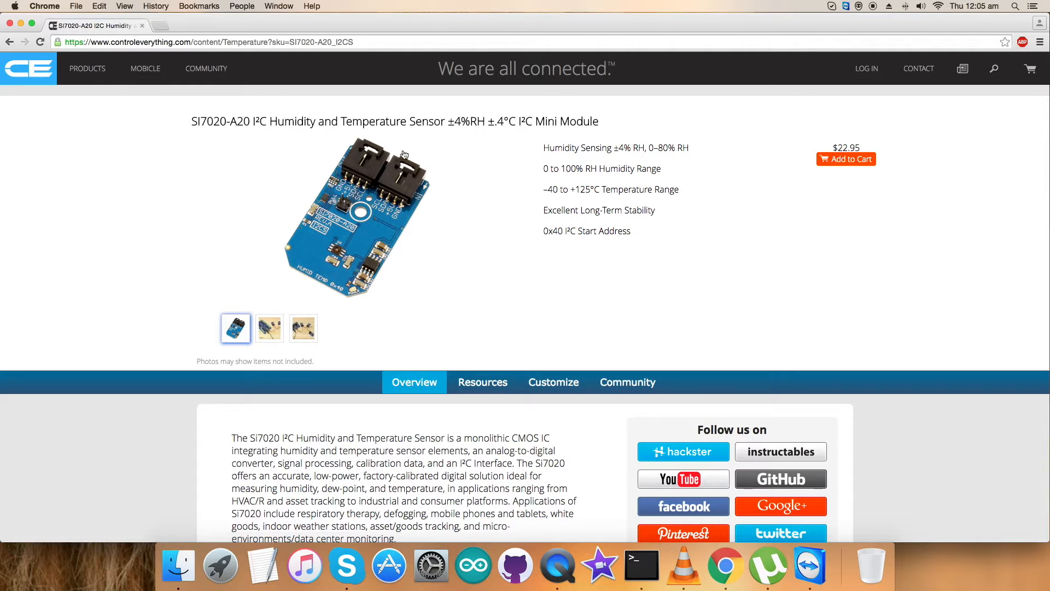
Step: Preview the SI7020-A20 Arduino code sample from the Resources tab, then close the preview
left_click(483, 382)
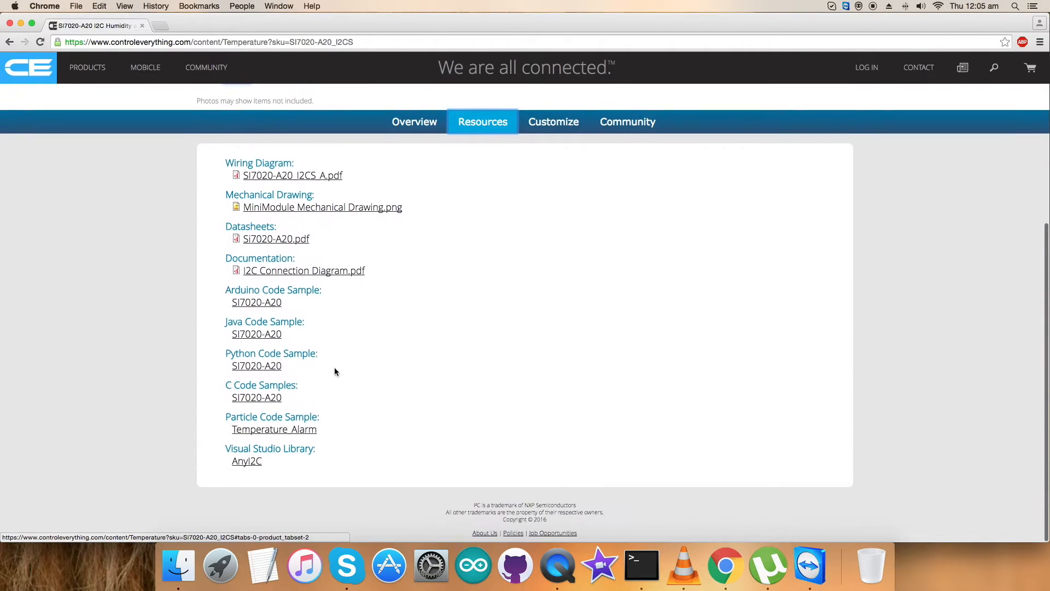
left_click(257, 303)
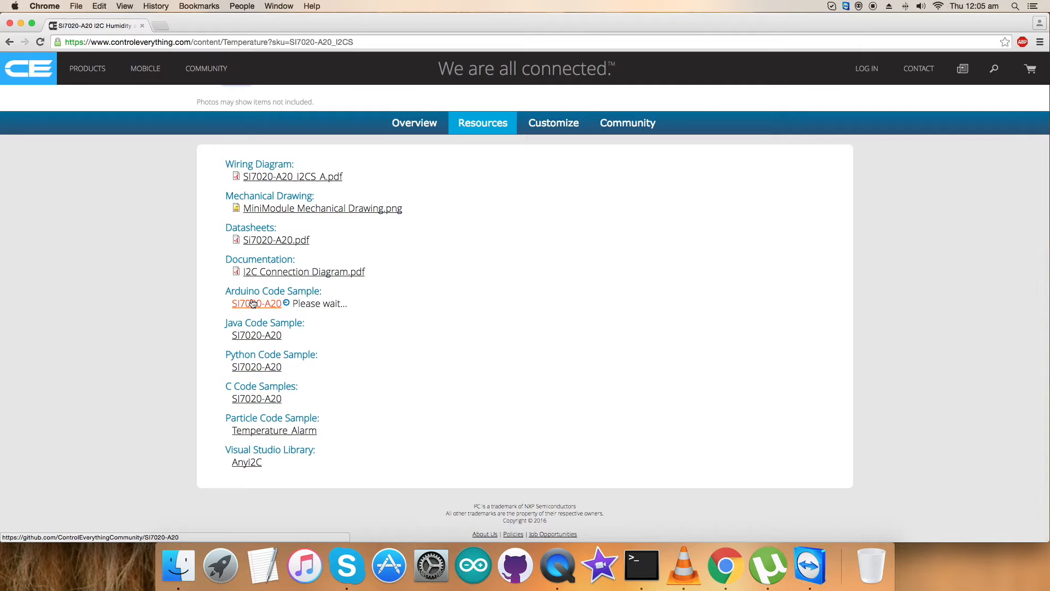
left_click(256, 304)
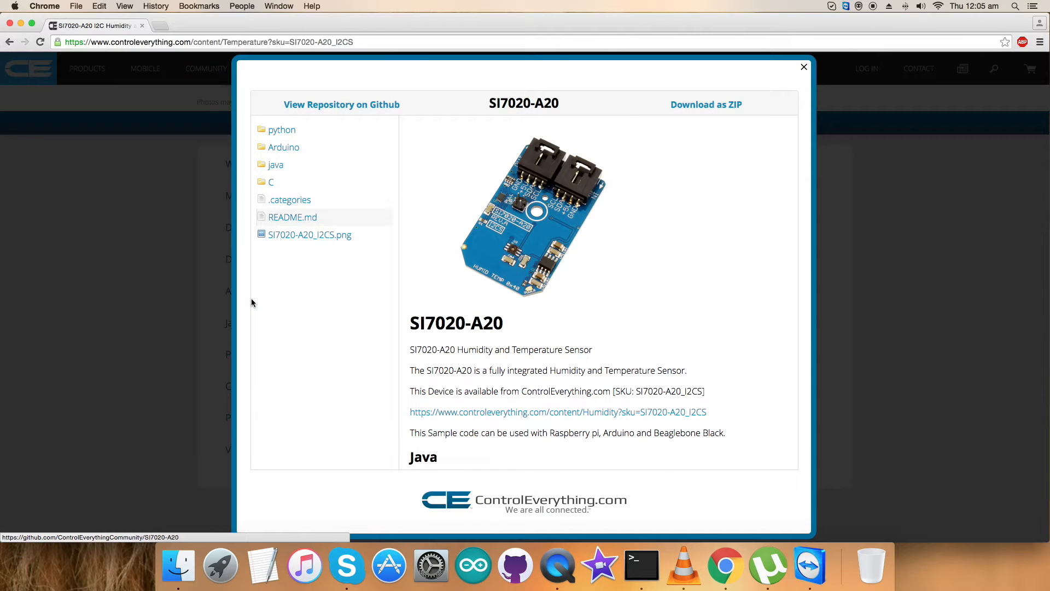
mouse_move(705, 105)
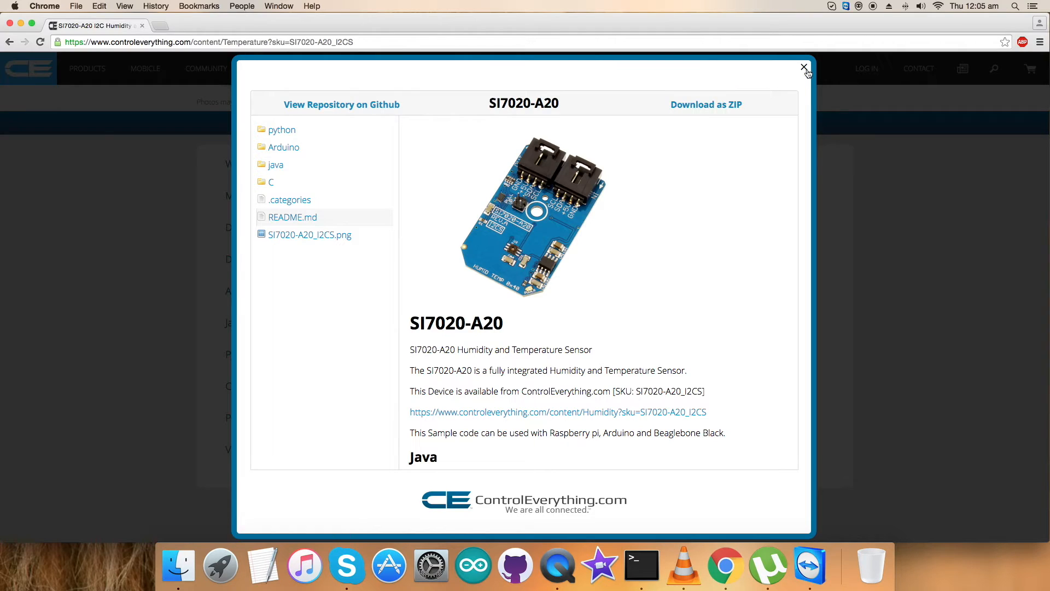
left_click(341, 104)
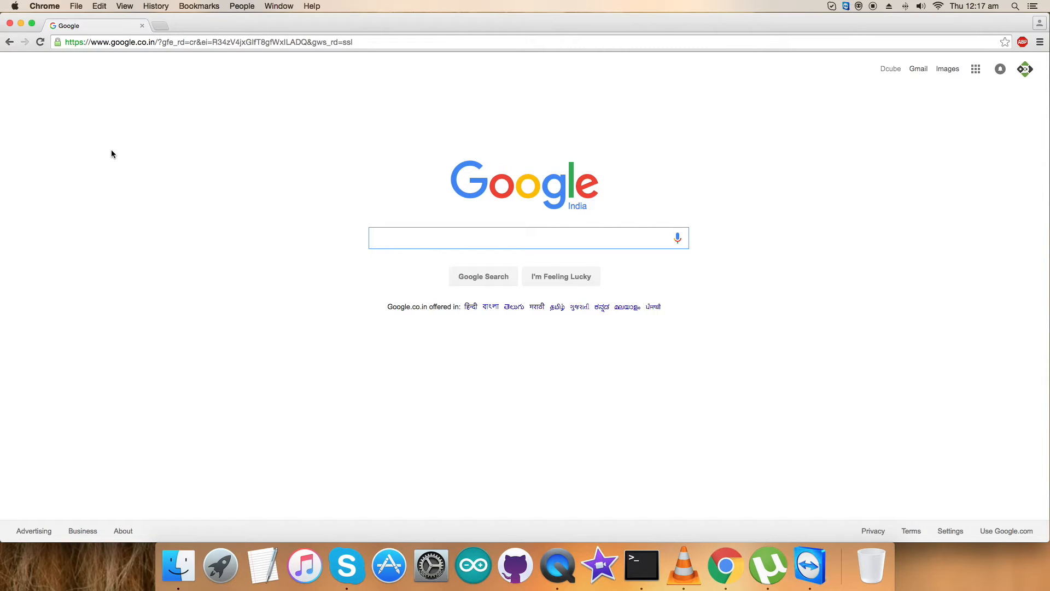
Step: Open the ControlEverythingCommunity organization on GitHub and search its repositories for SI7020
left_click(201, 42)
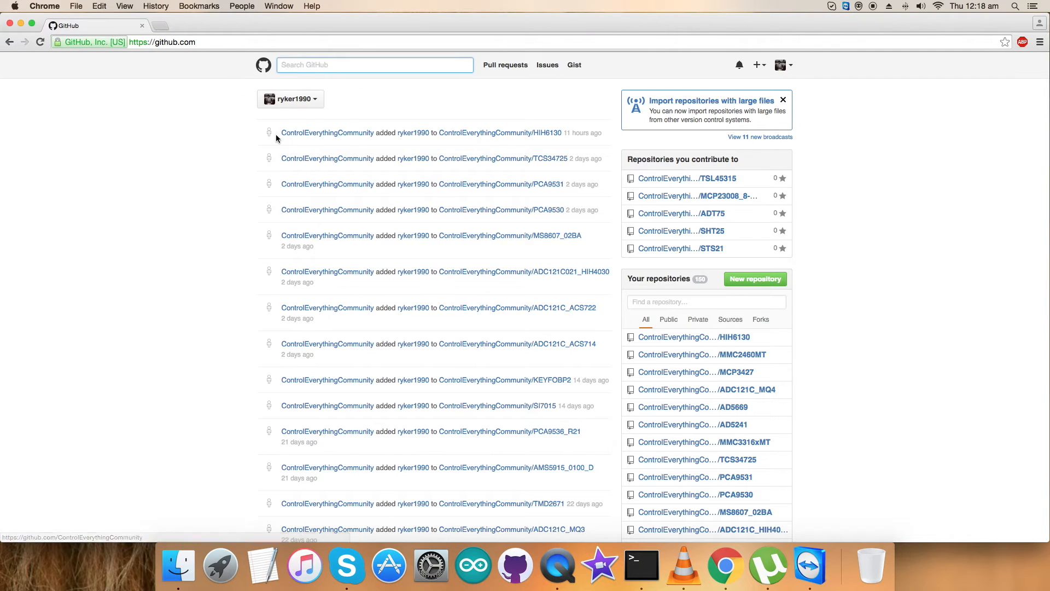
double_click(327, 131)
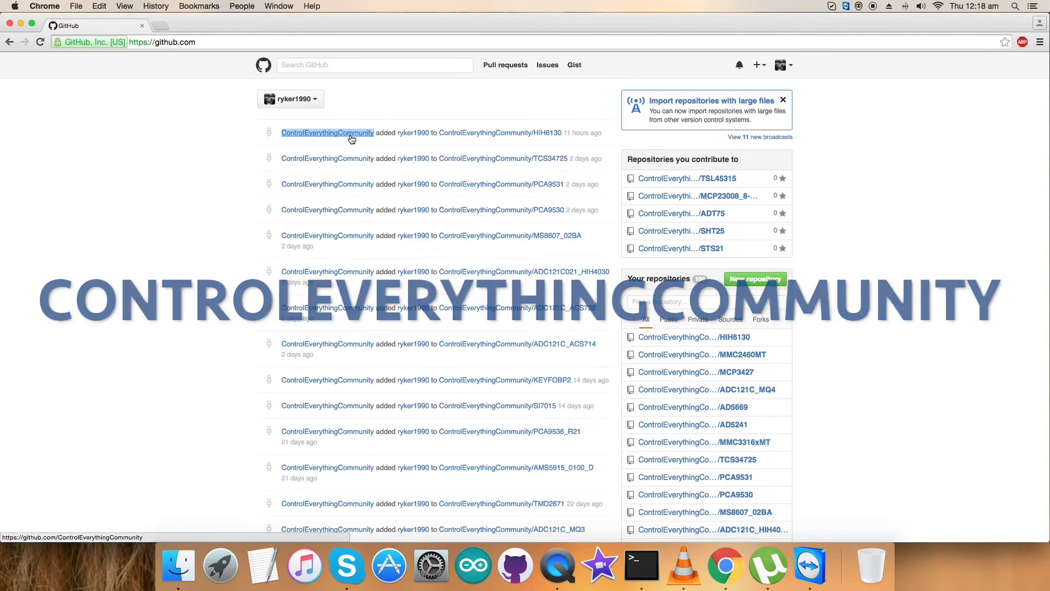
left_click(327, 131)
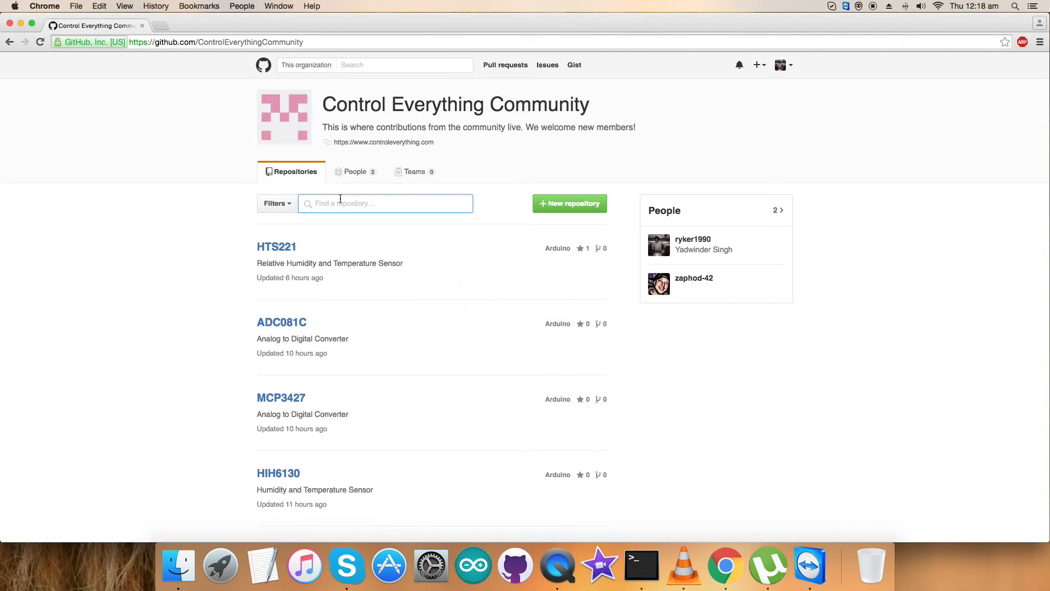
type("SI7020")
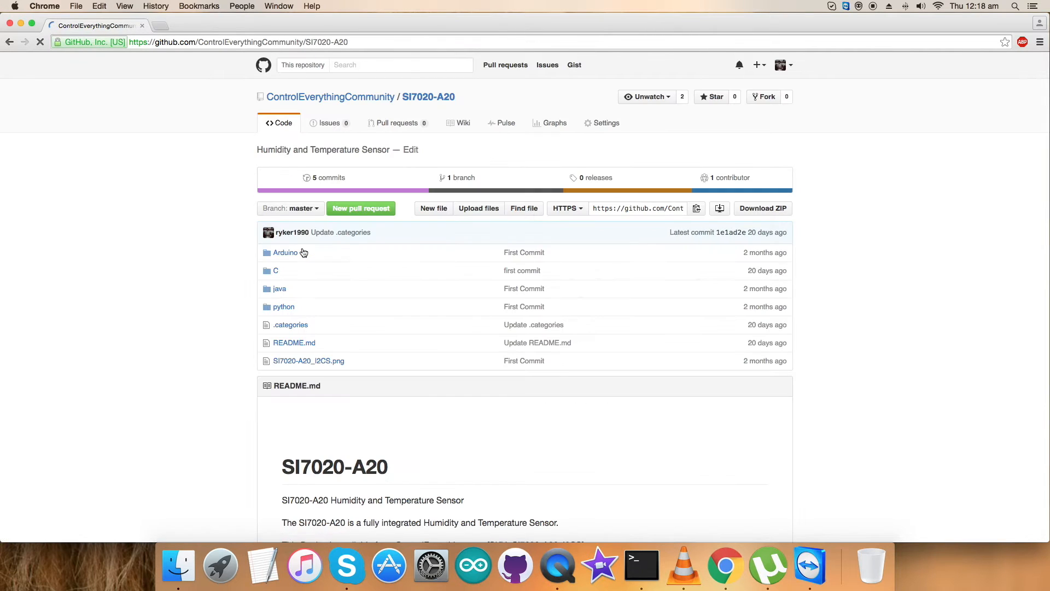
mouse_move(286, 253)
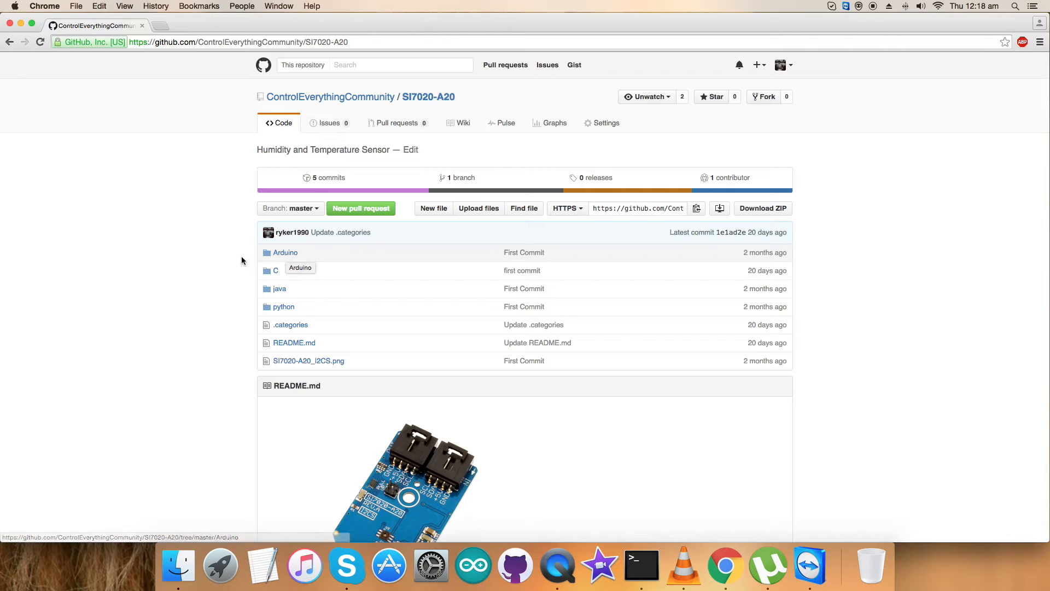
Step: Scroll the SI7020-A20 README to the Arduino section and follow the arduino.cc link
scroll("down", 3)
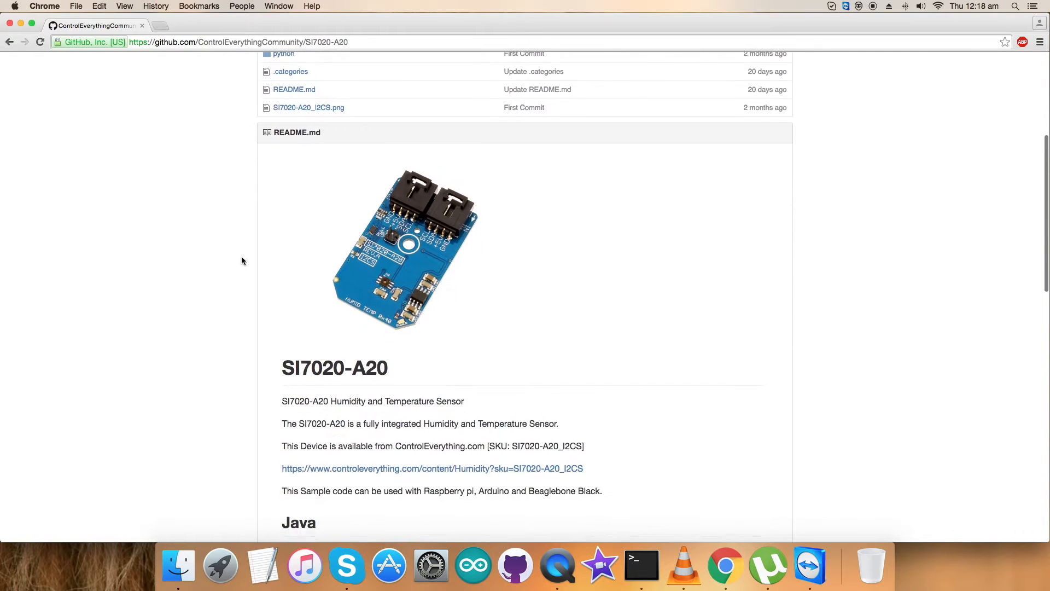
scroll("down", 3)
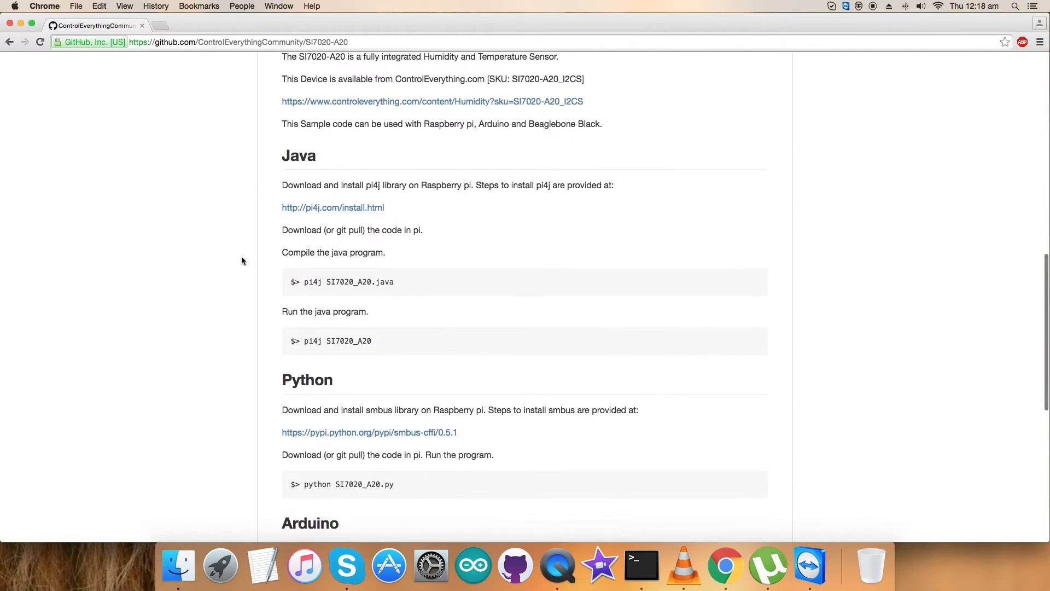
scroll("down", 3)
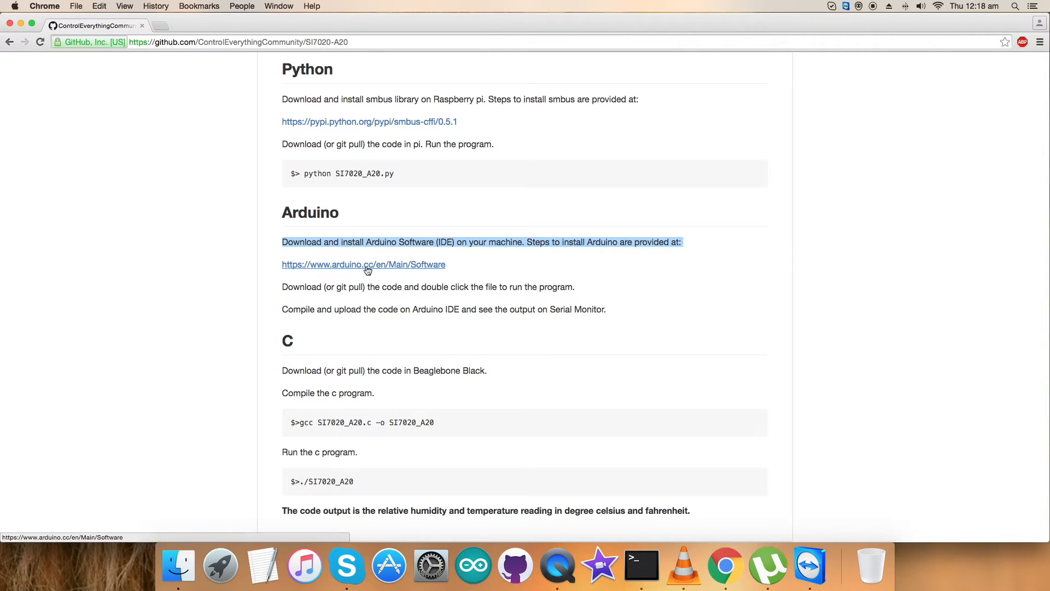
left_click(363, 264)
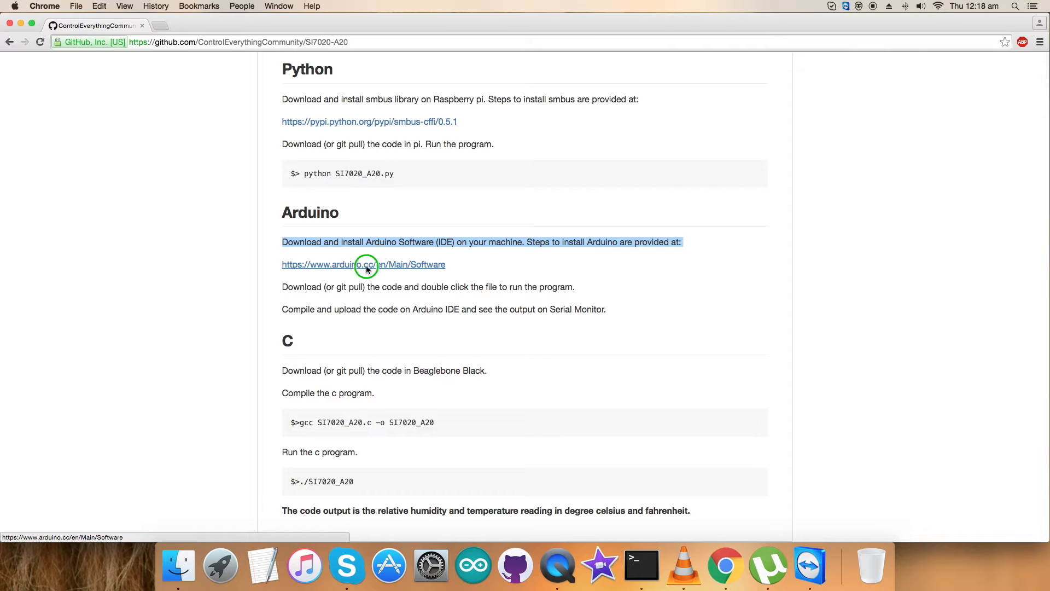
Step: Browse the Arduino 1.6.9 download options on the arduino.cc Software page
left_click(363, 263)
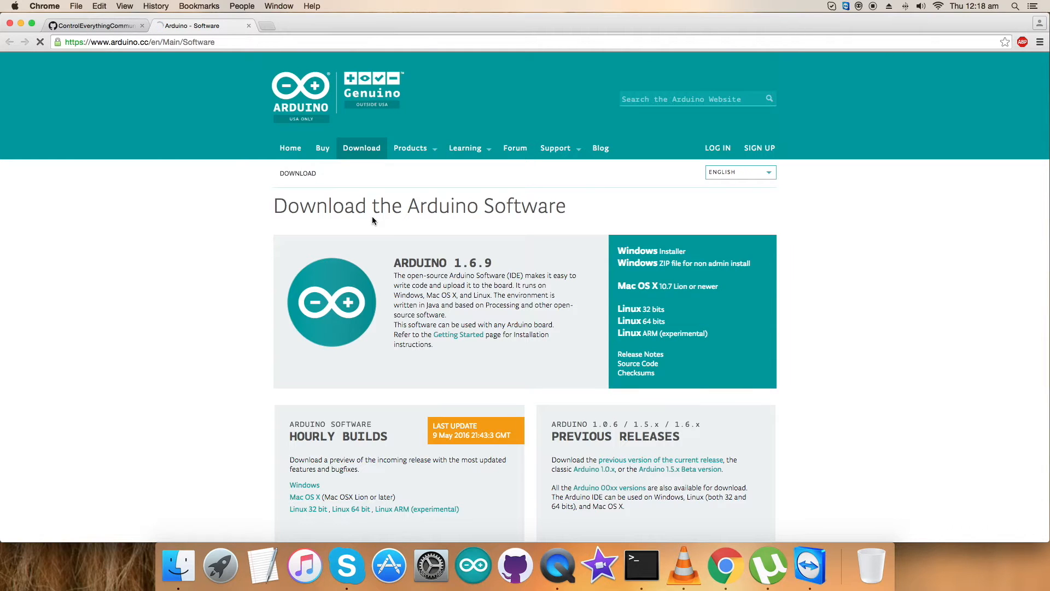
mouse_move(630, 308)
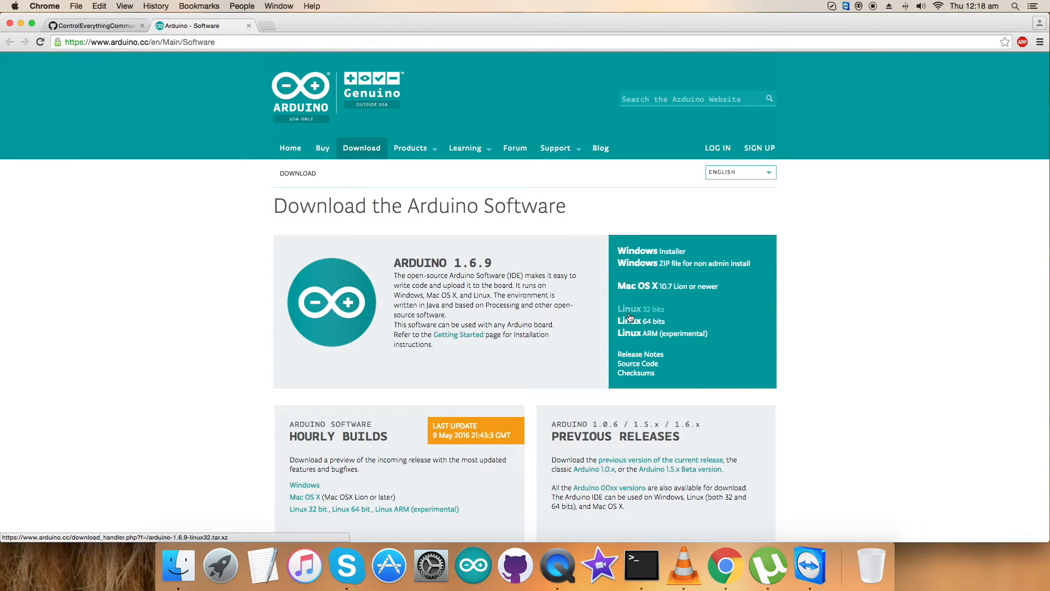
scroll("down", 3)
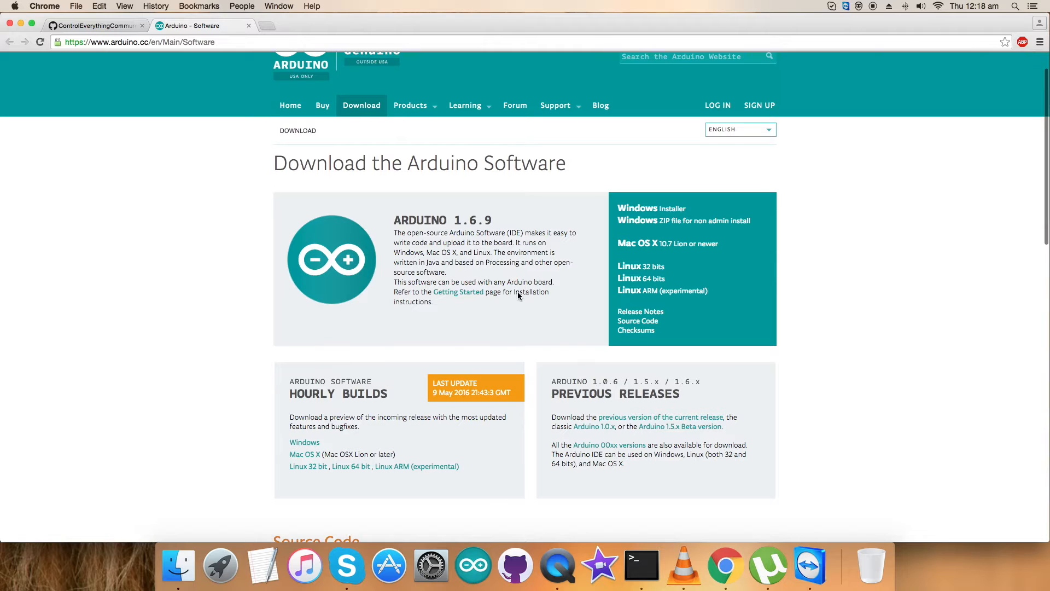
scroll("down", 3)
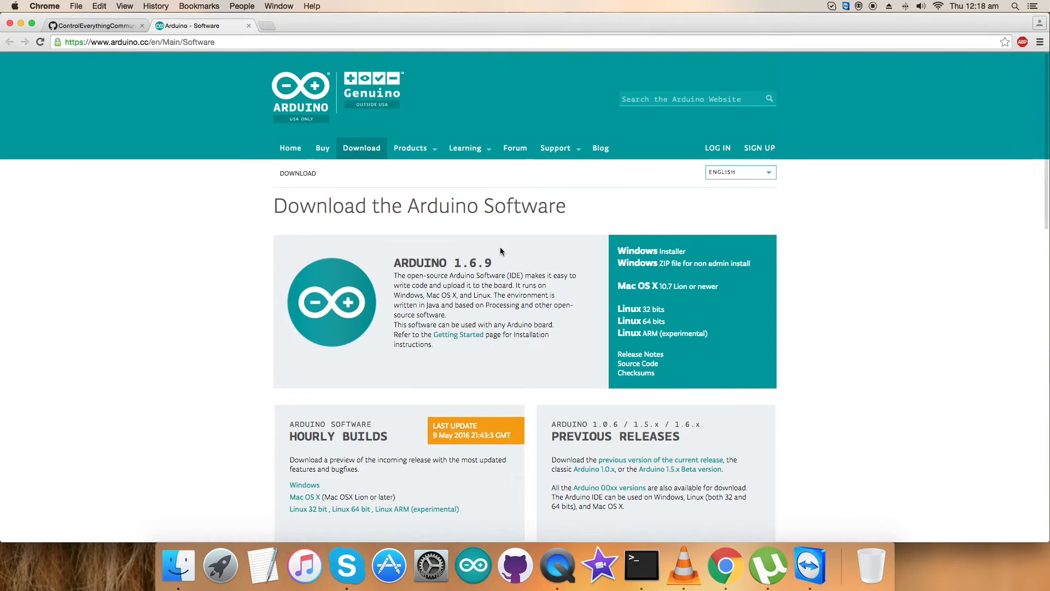
mouse_move(254, 65)
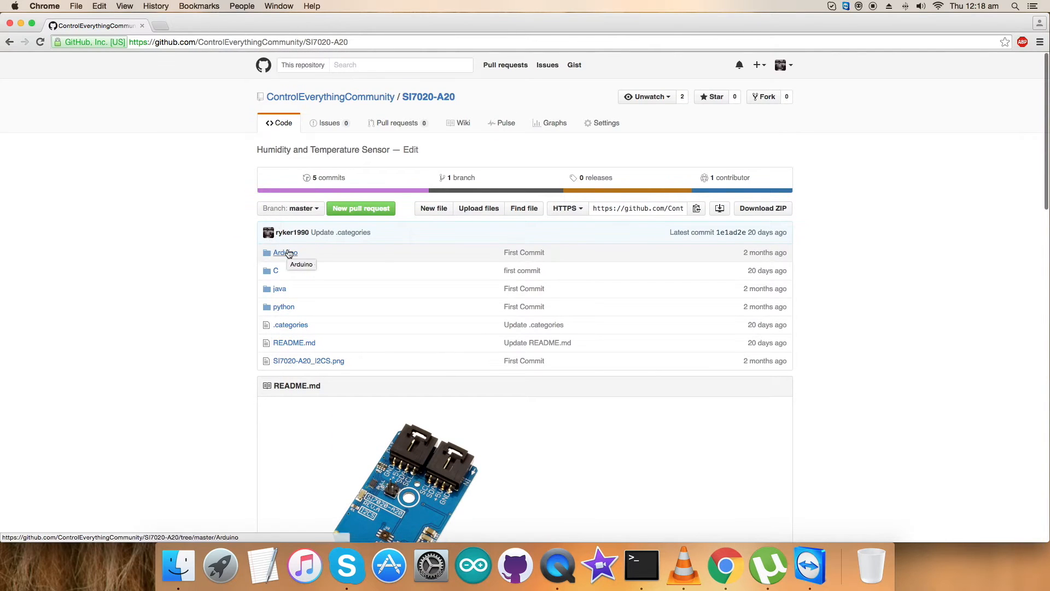
left_click(284, 253)
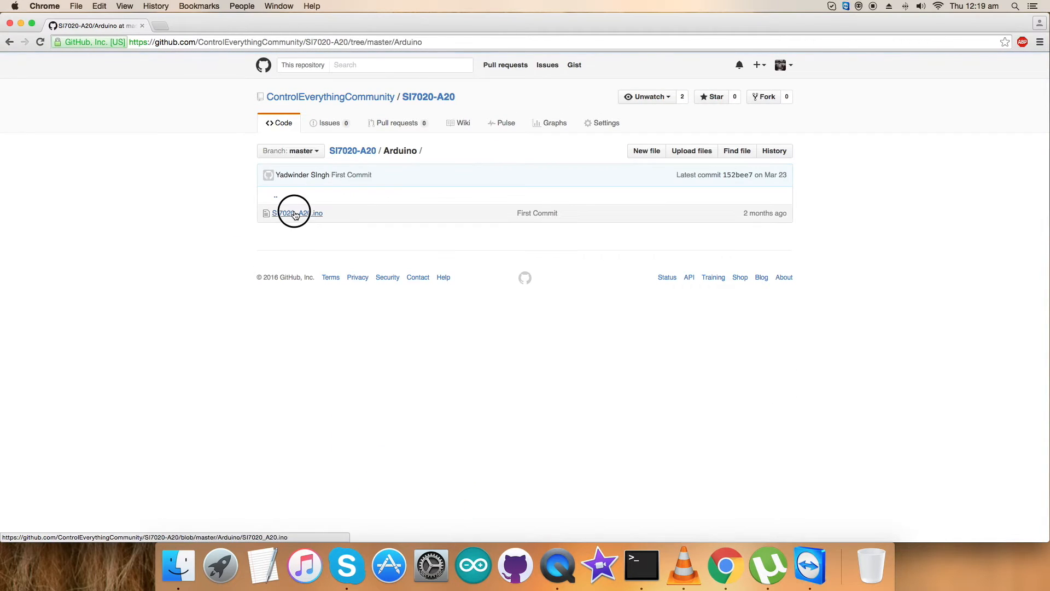
left_click(295, 213)
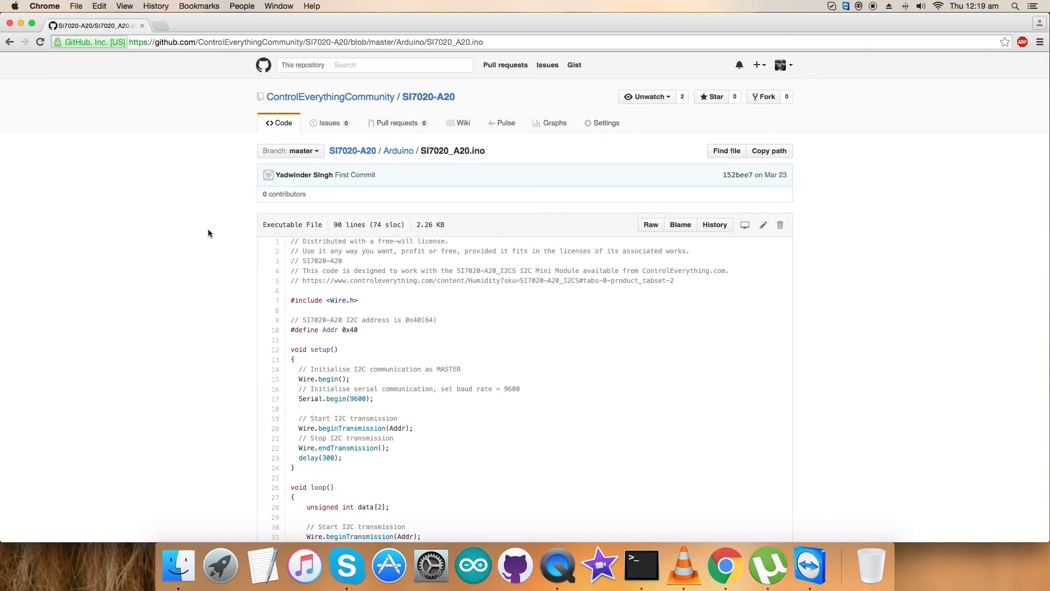
scroll("down", 3)
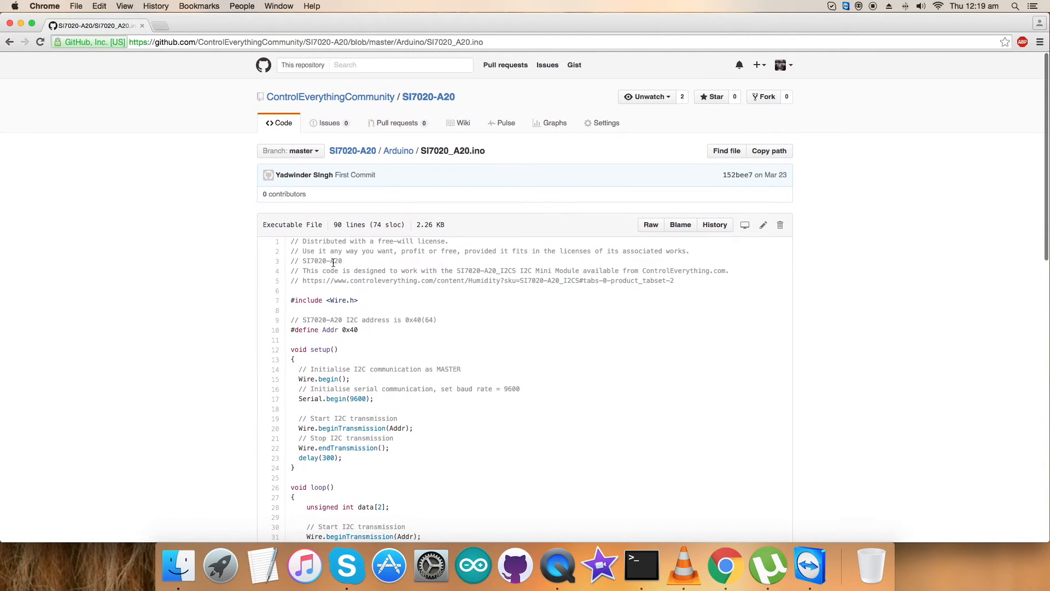
mouse_move(289, 305)
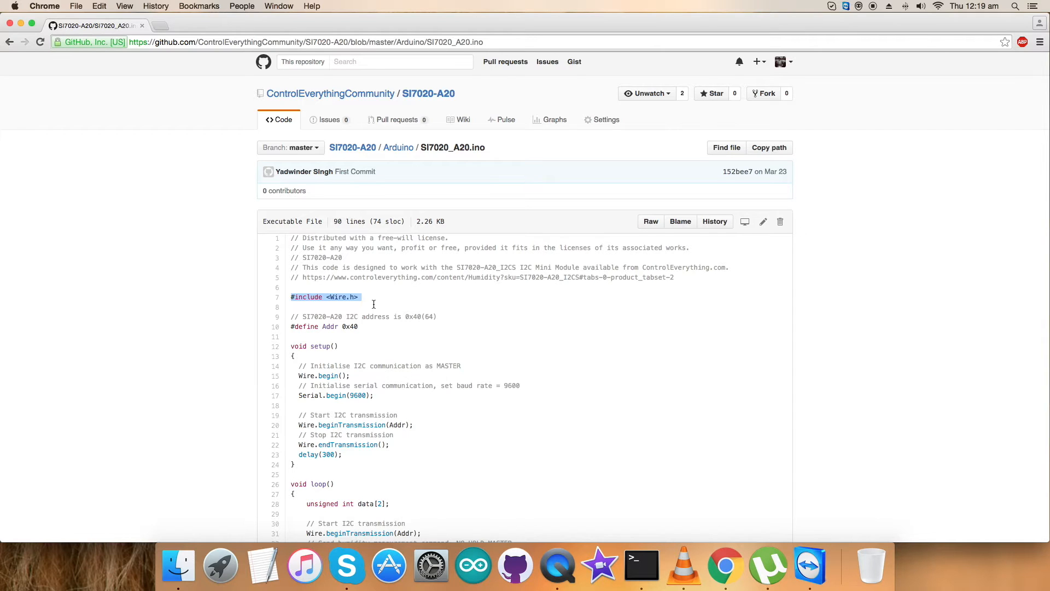
scroll("down", 3)
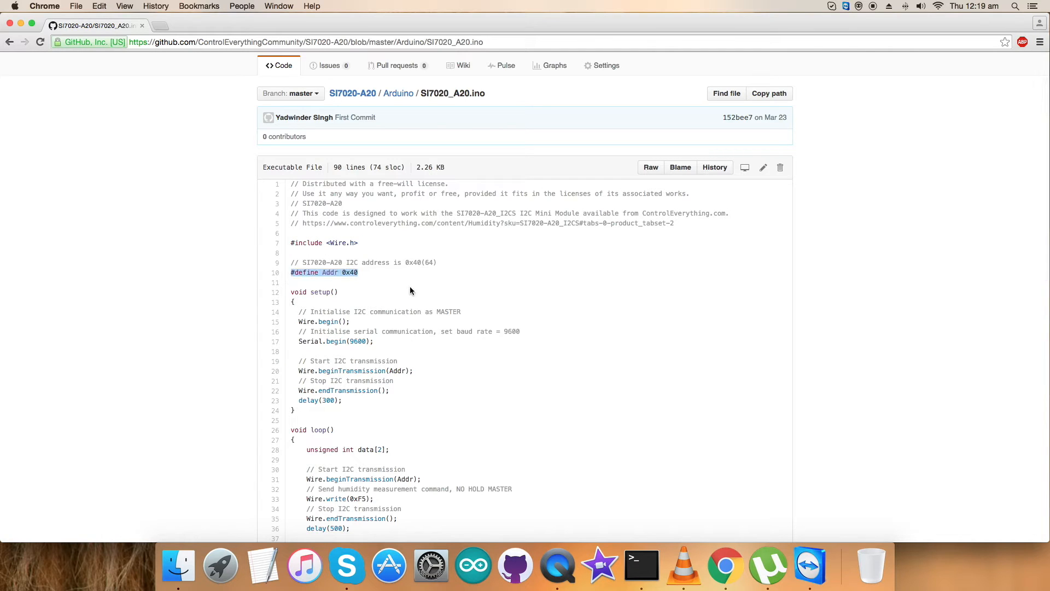
scroll("down", 3)
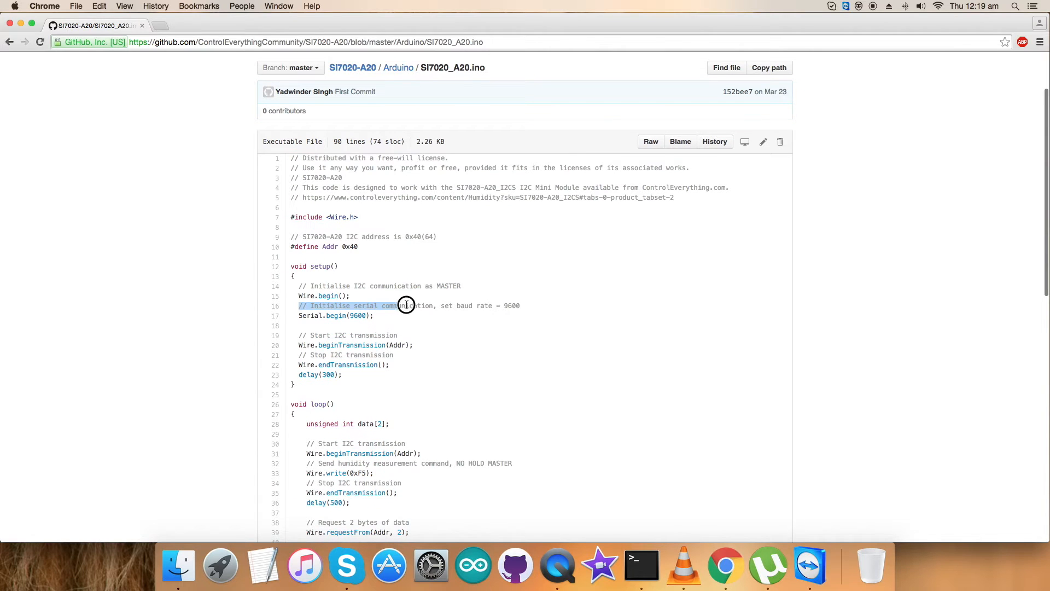
scroll("down", 3)
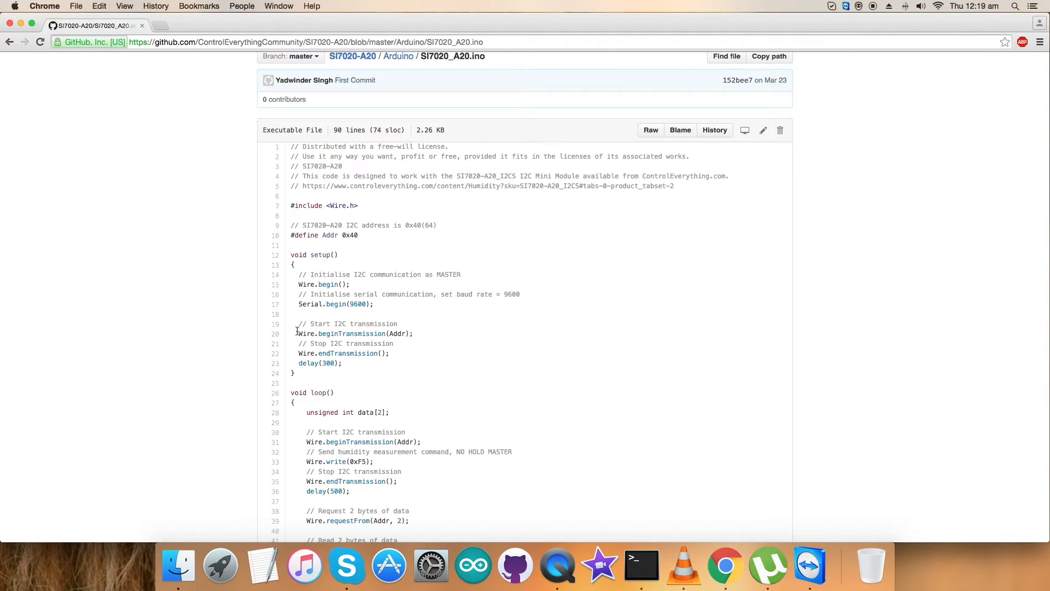
double_click(346, 324)
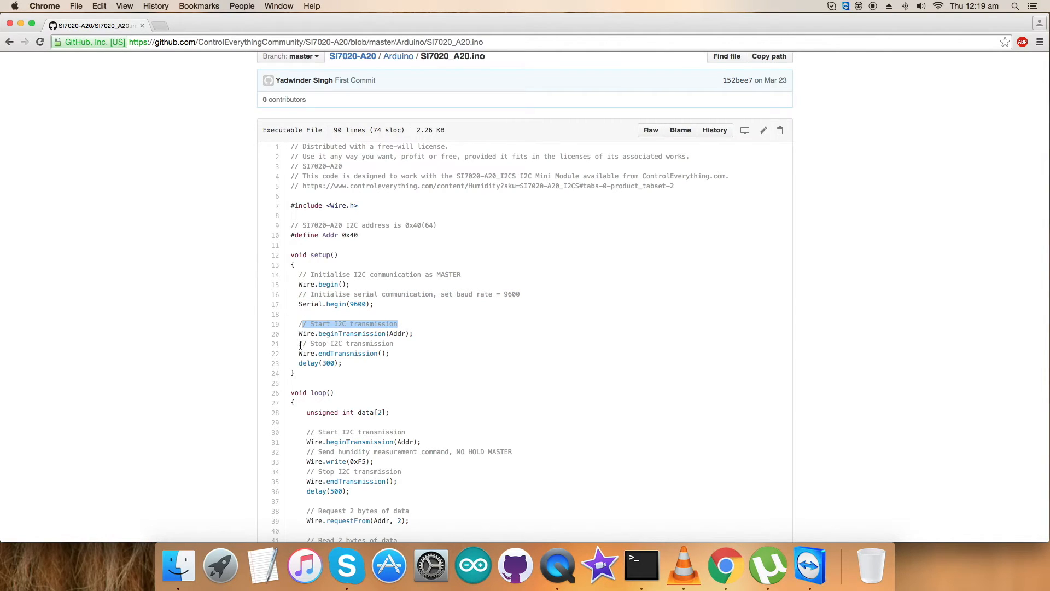
scroll("down", 3)
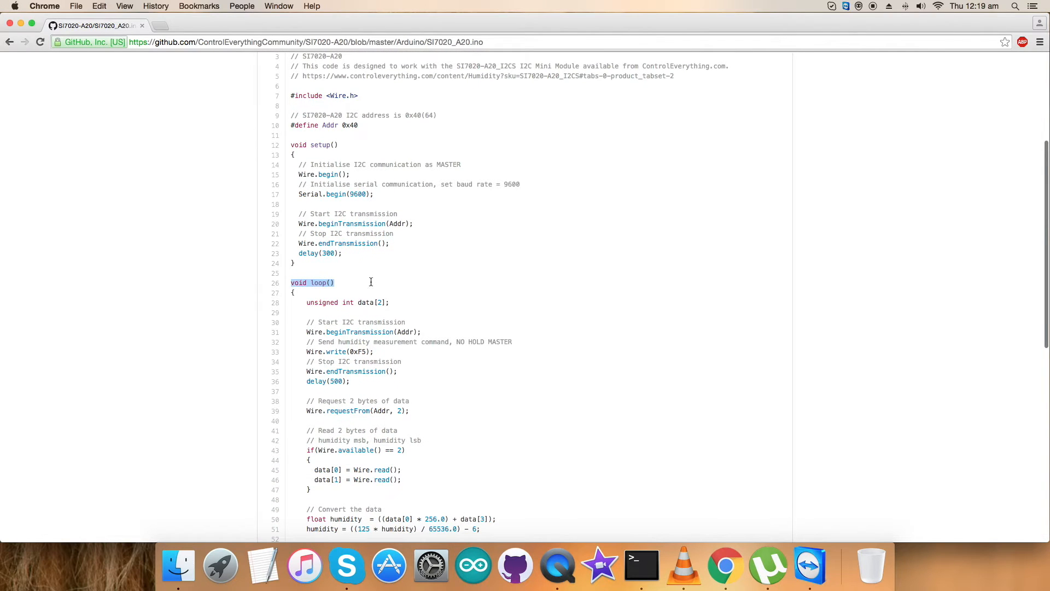
scroll("down", 3)
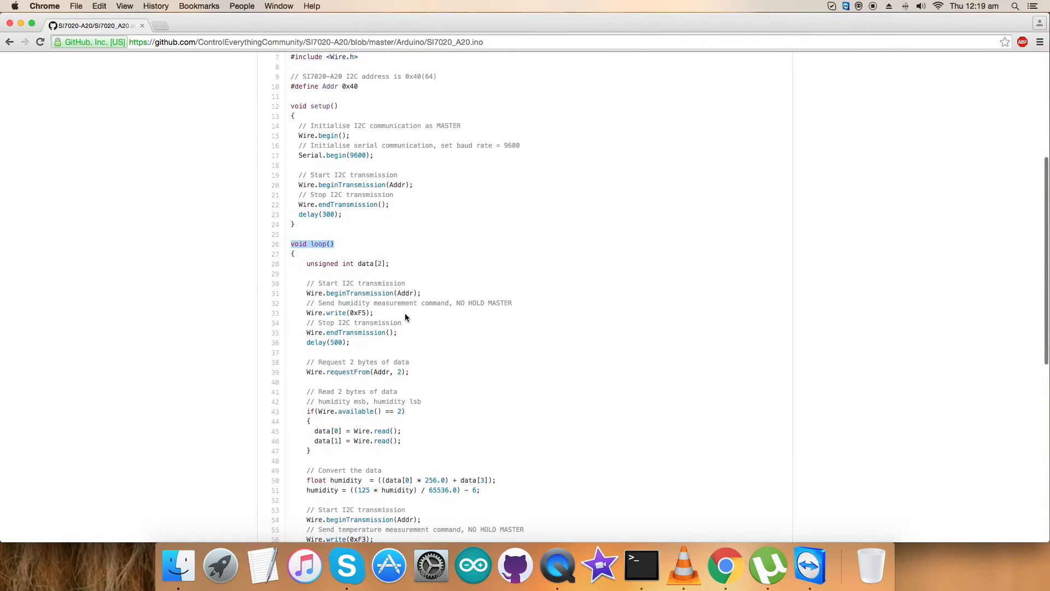
scroll("down", 3)
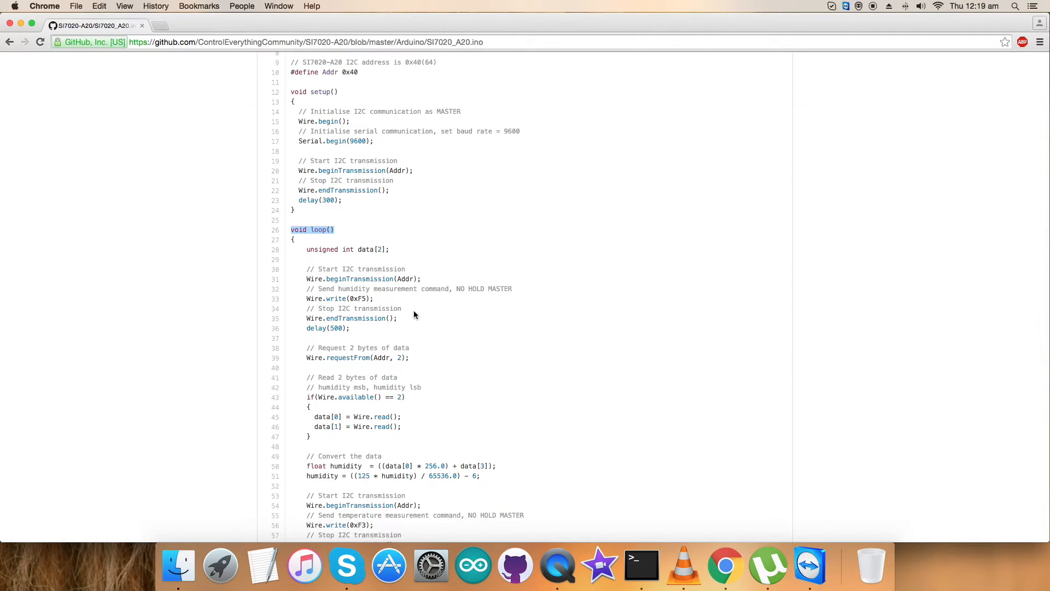
double_click(340, 289)
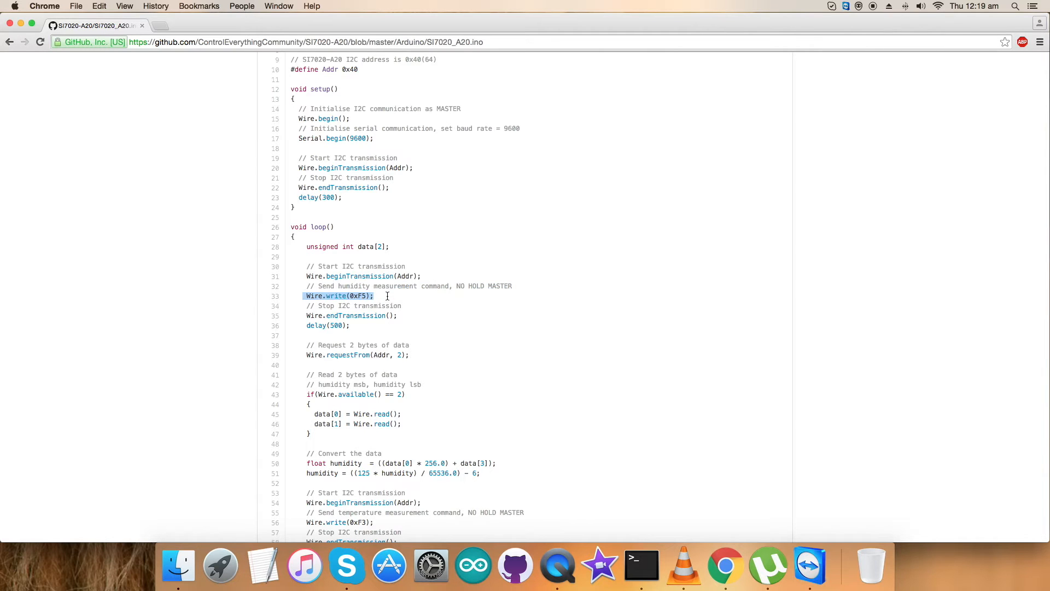
scroll("down", 3)
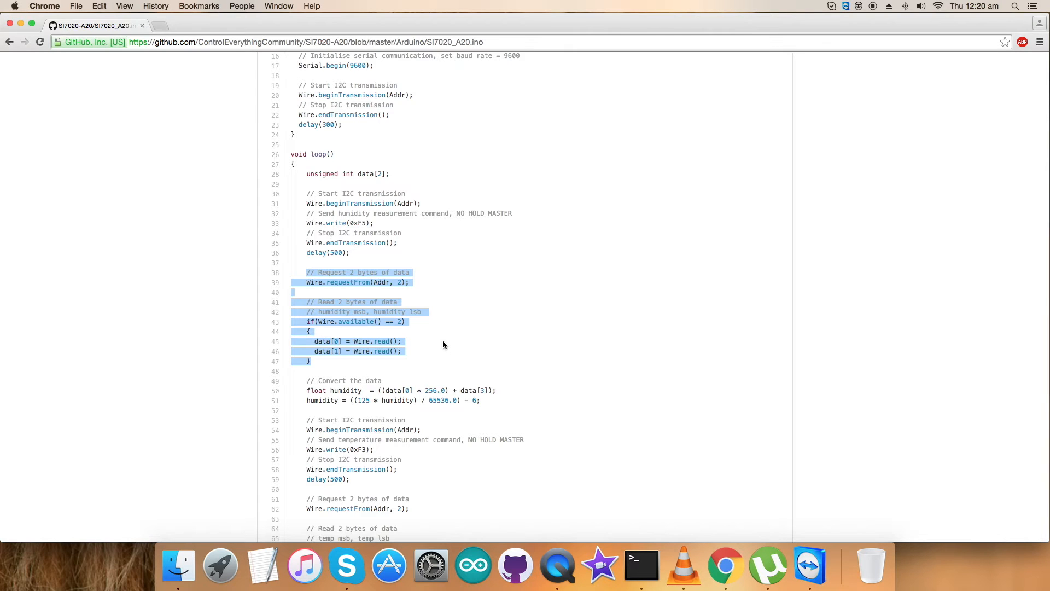
scroll("down", 3)
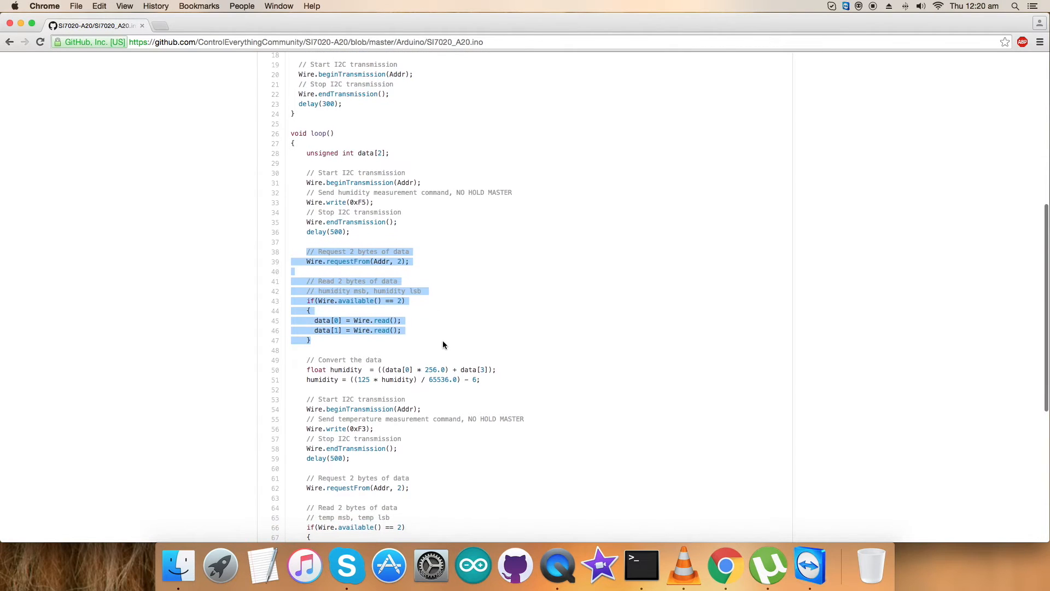
scroll("down", 3)
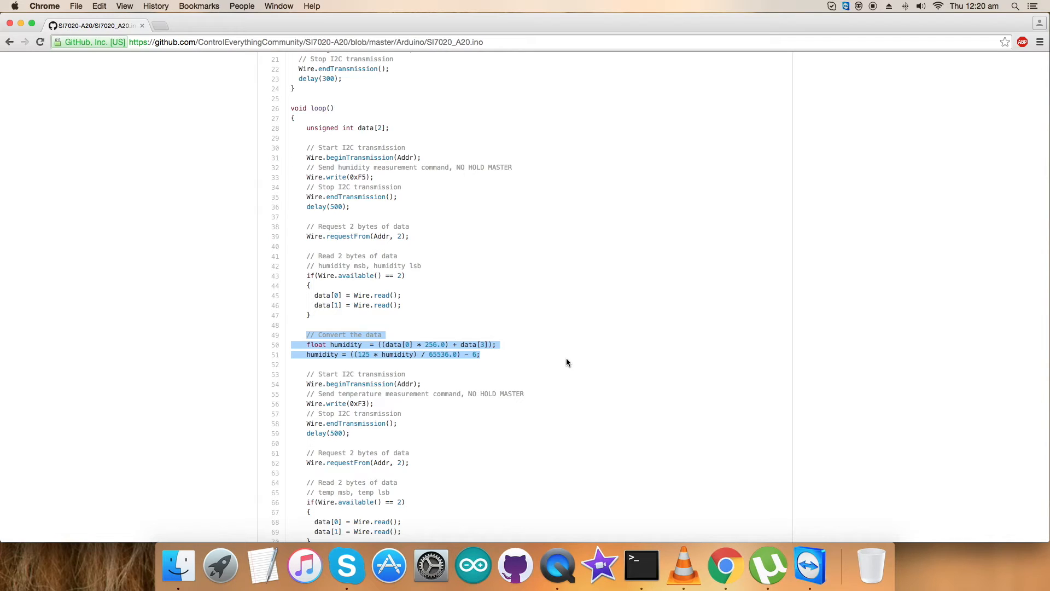
mouse_move(547, 364)
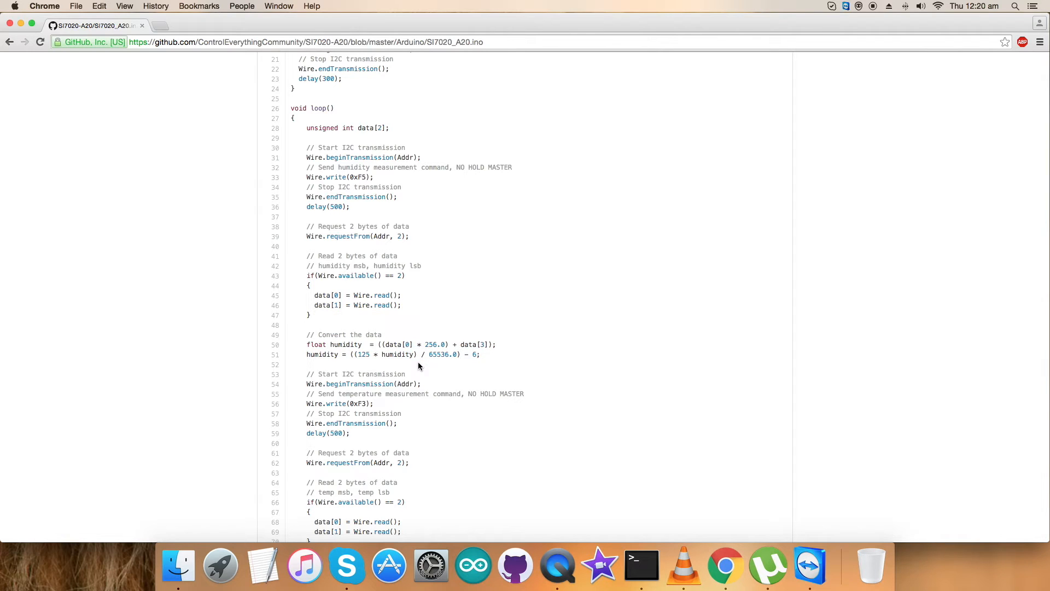
scroll("down", 3)
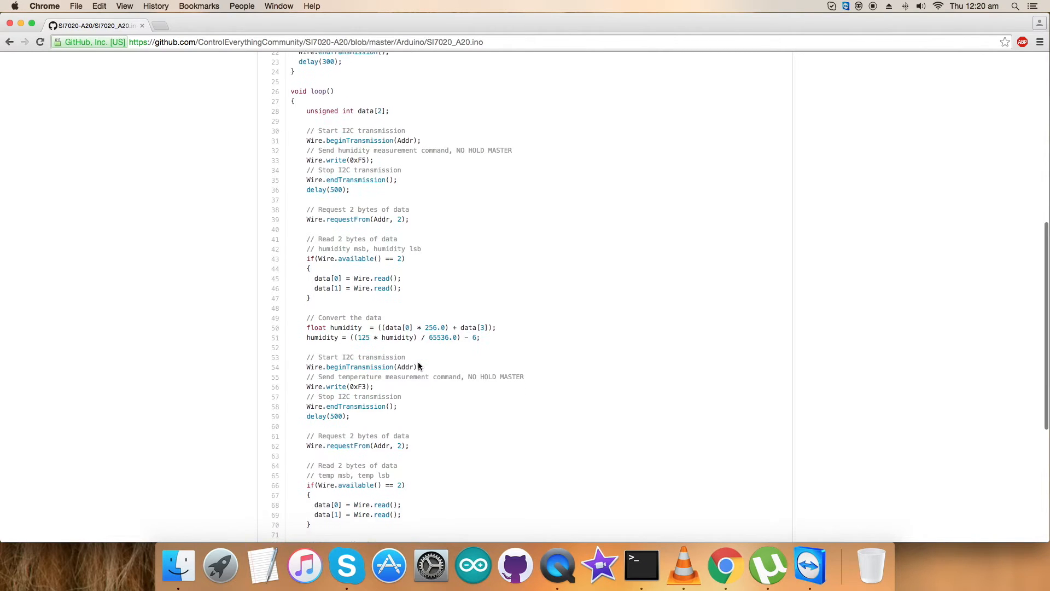
scroll("down", 3)
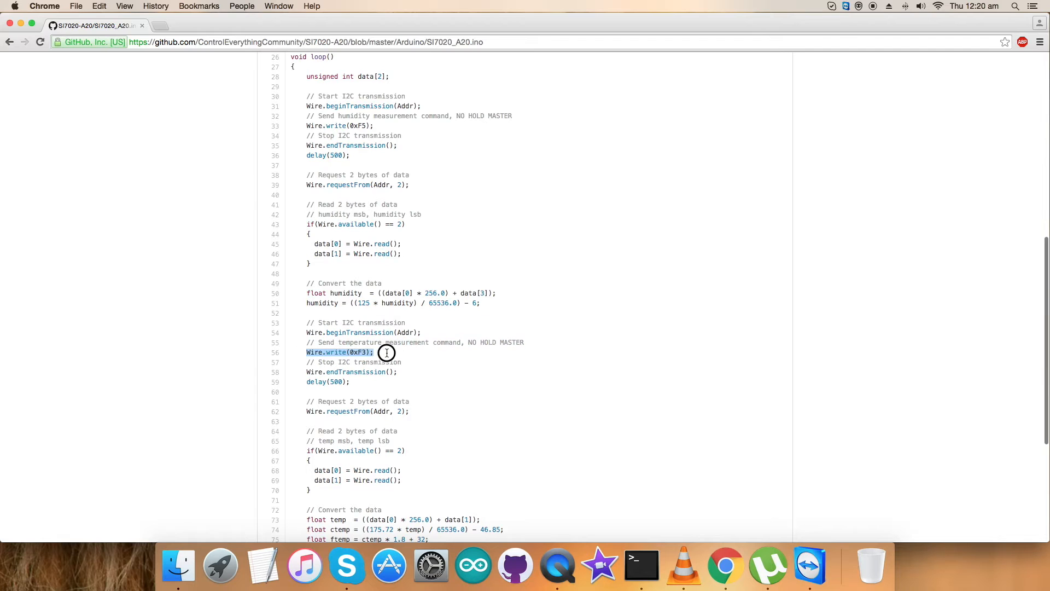
scroll("down", 3)
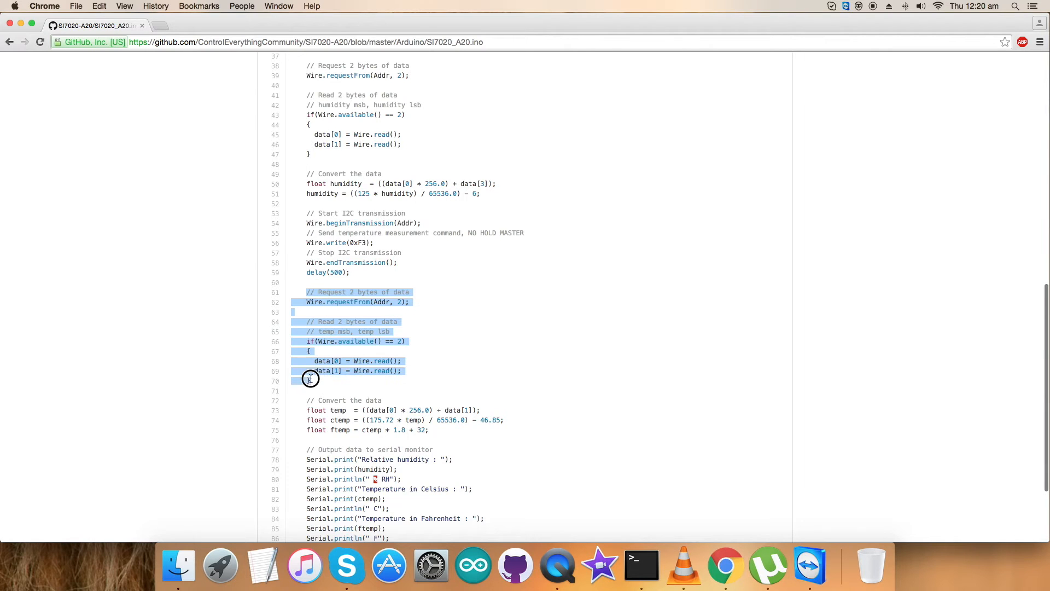
scroll("down", 3)
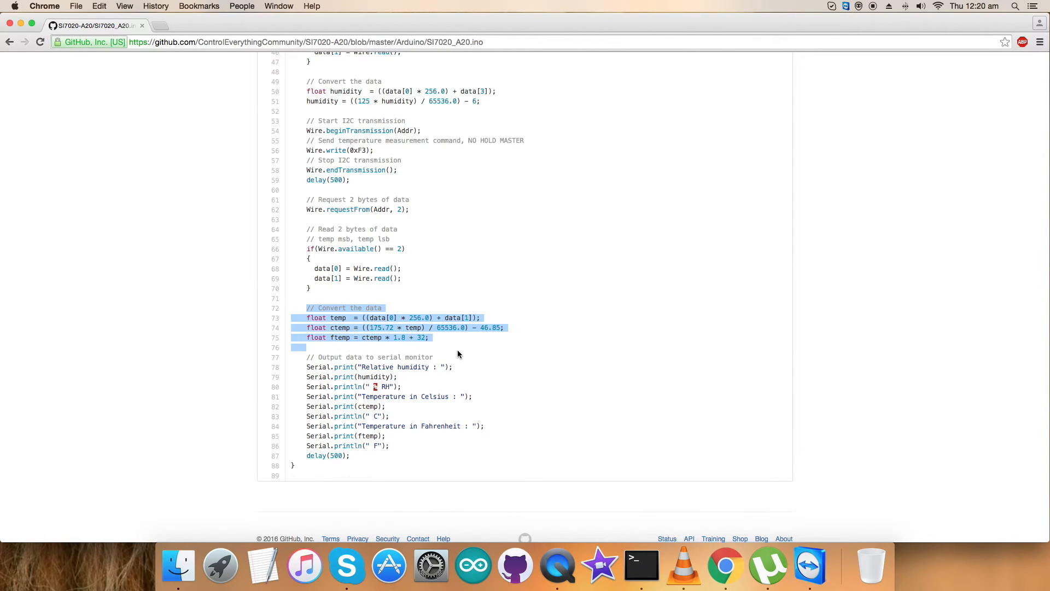
scroll("down", 3)
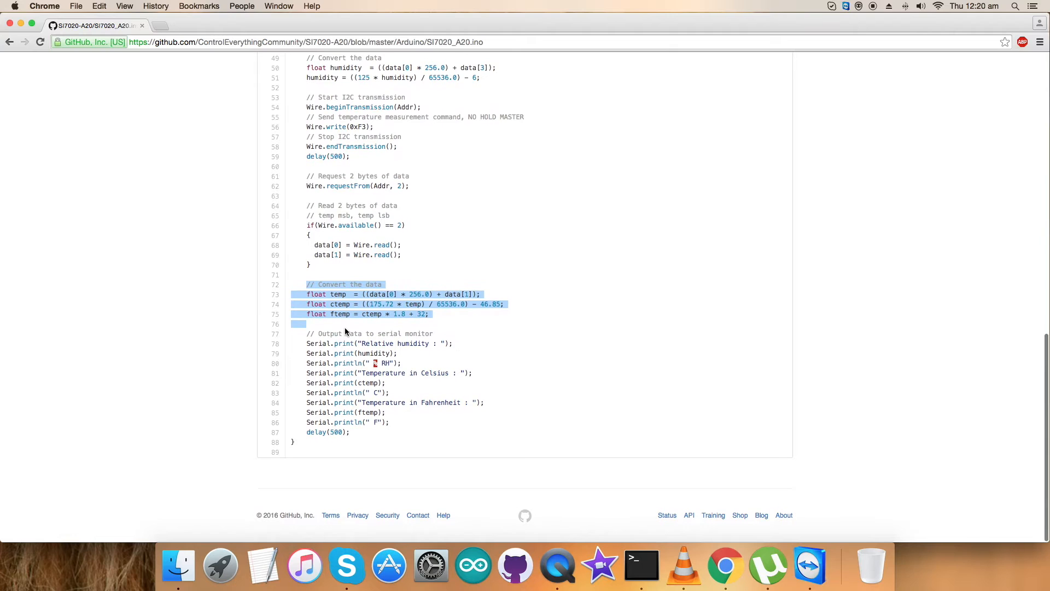
left_click(345, 328)
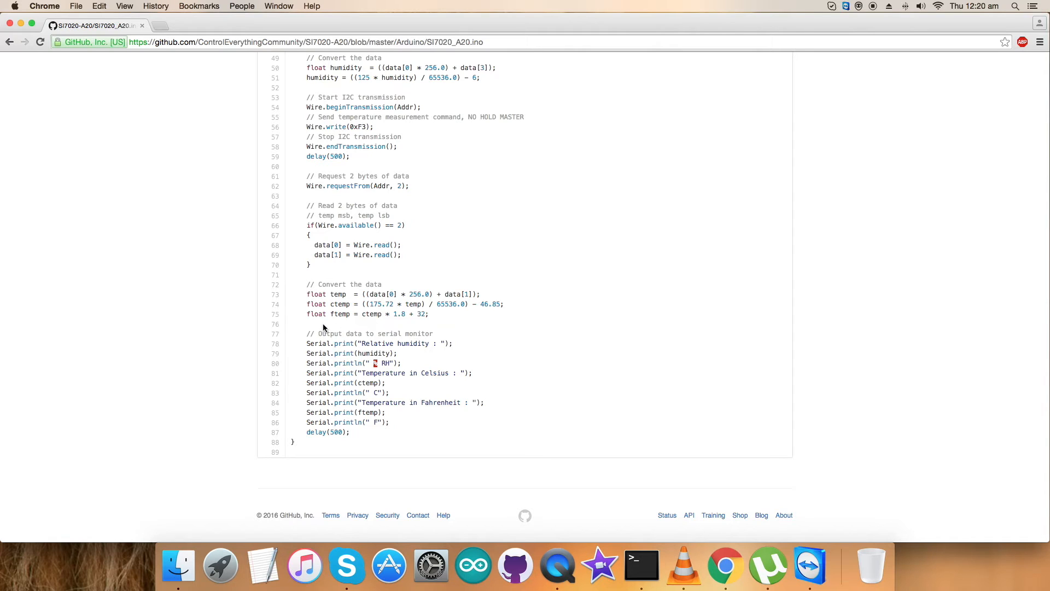
mouse_move(311, 333)
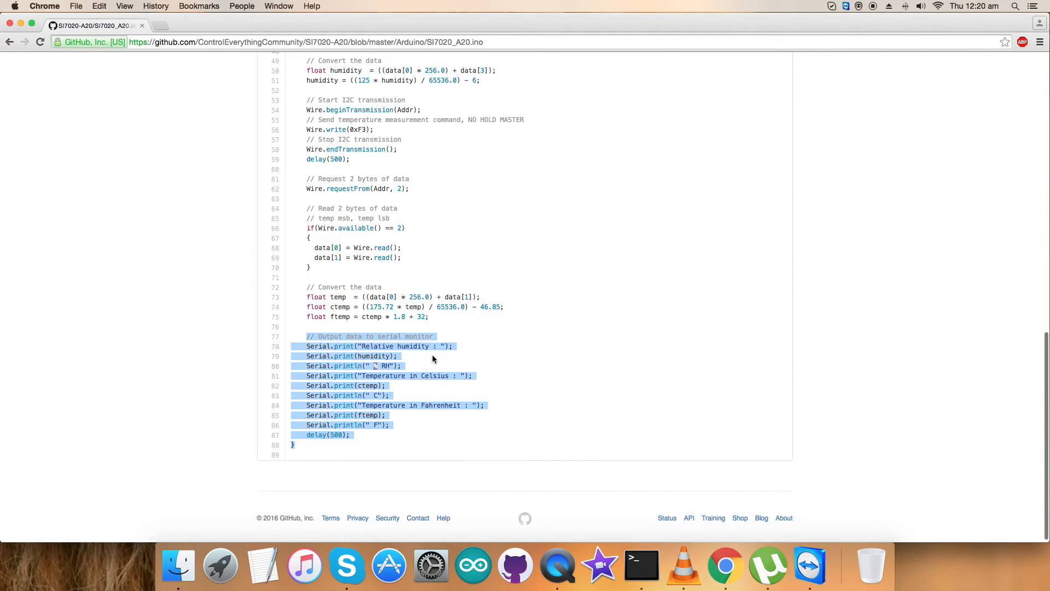
left_click(418, 361)
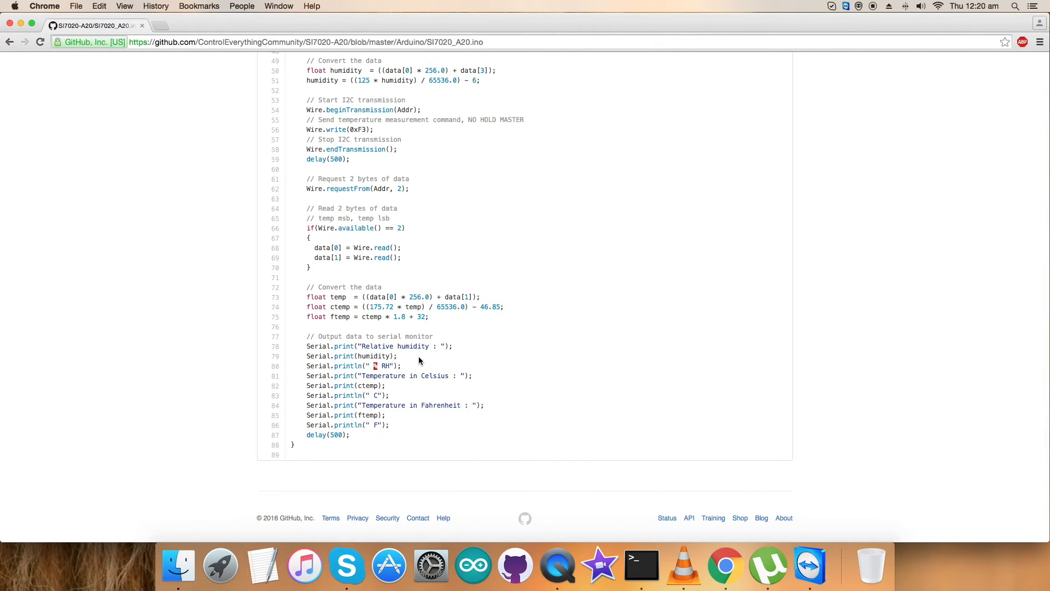
double_click(380, 366)
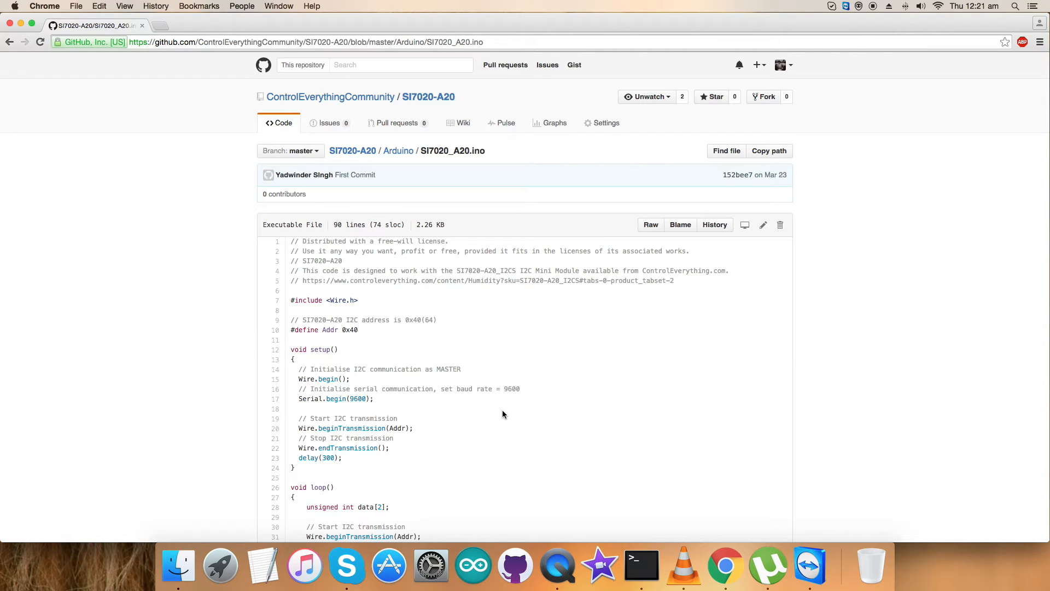
Step: Scroll through the SI7020_A20.ino sketch on GitHub down to its closing brace
scroll("down", 3)
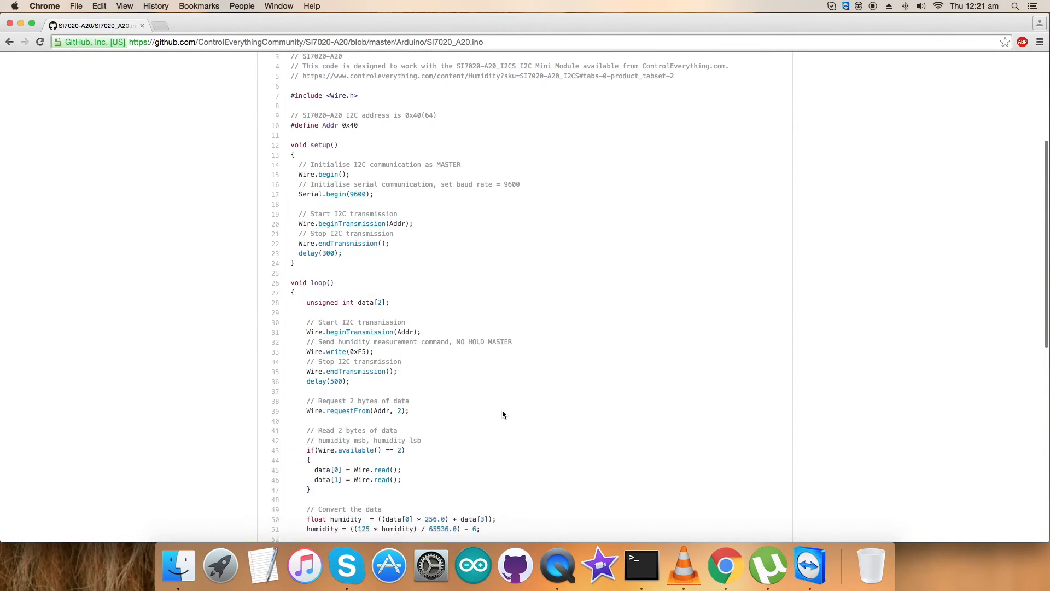
scroll("down", 3)
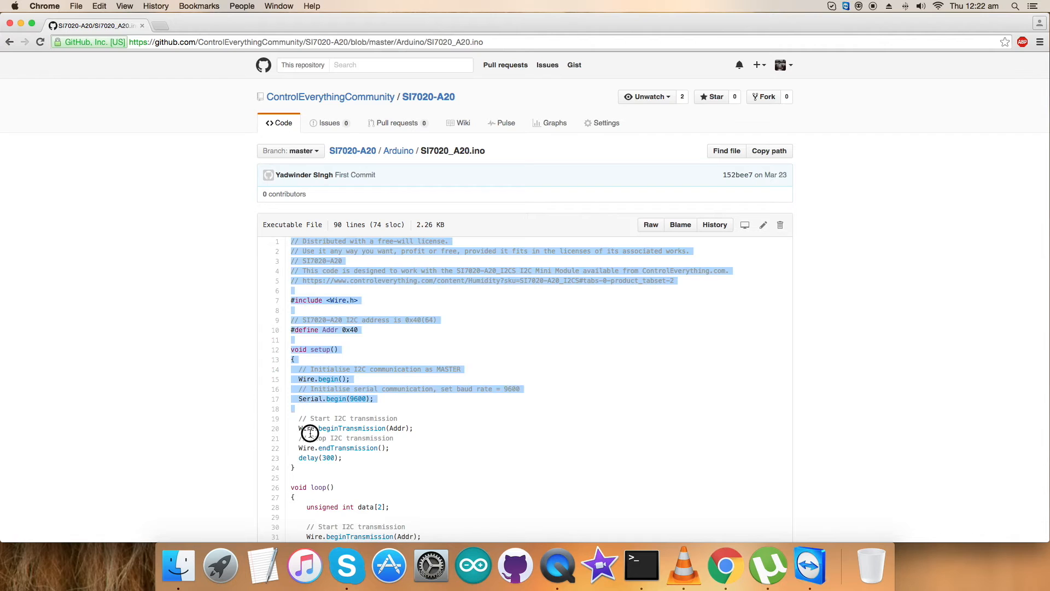
scroll("down", 3)
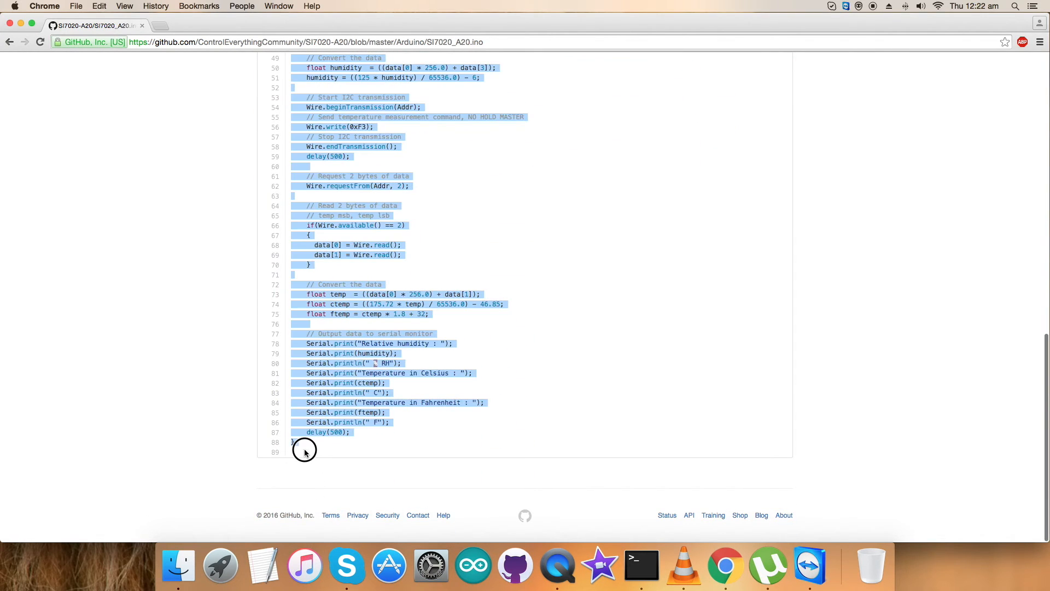
mouse_move(470, 558)
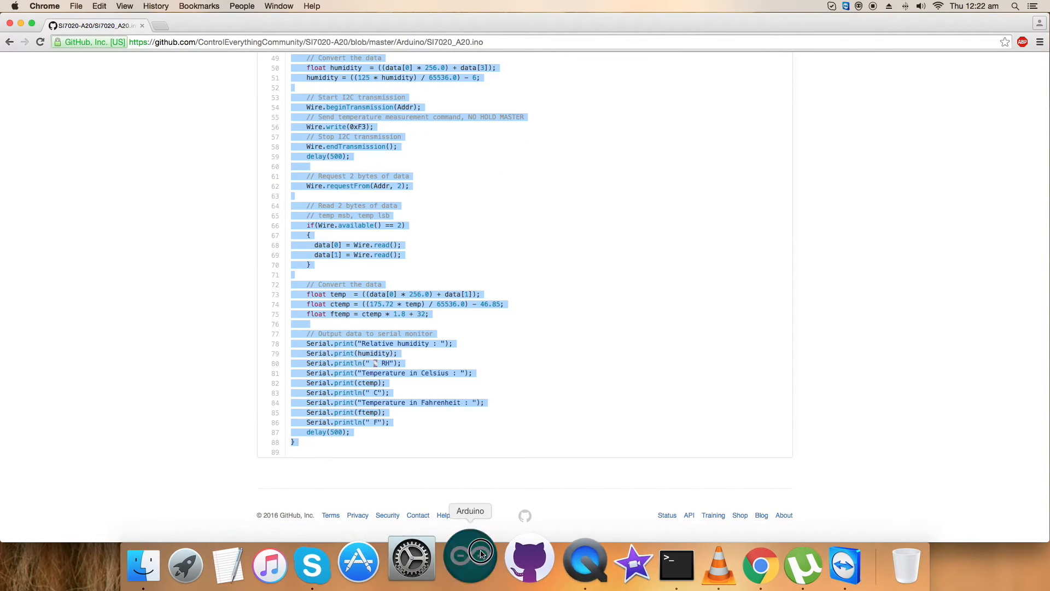
Step: Save the pasted code in Arduino IDE as sketch Si7020 and upload it to the Nano
left_click(470, 559)
type("Si7020")
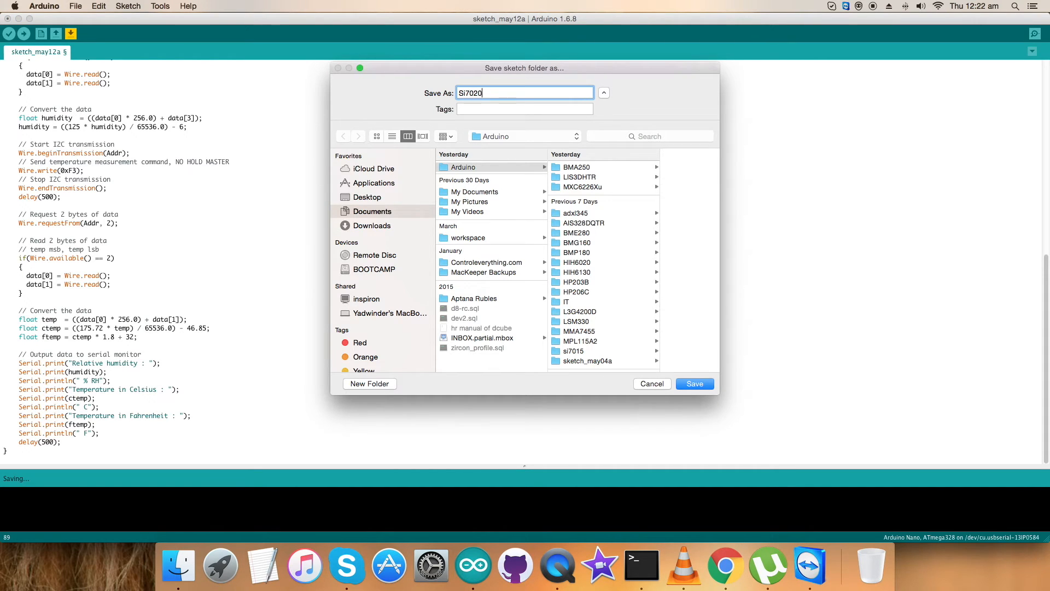
left_click(695, 383)
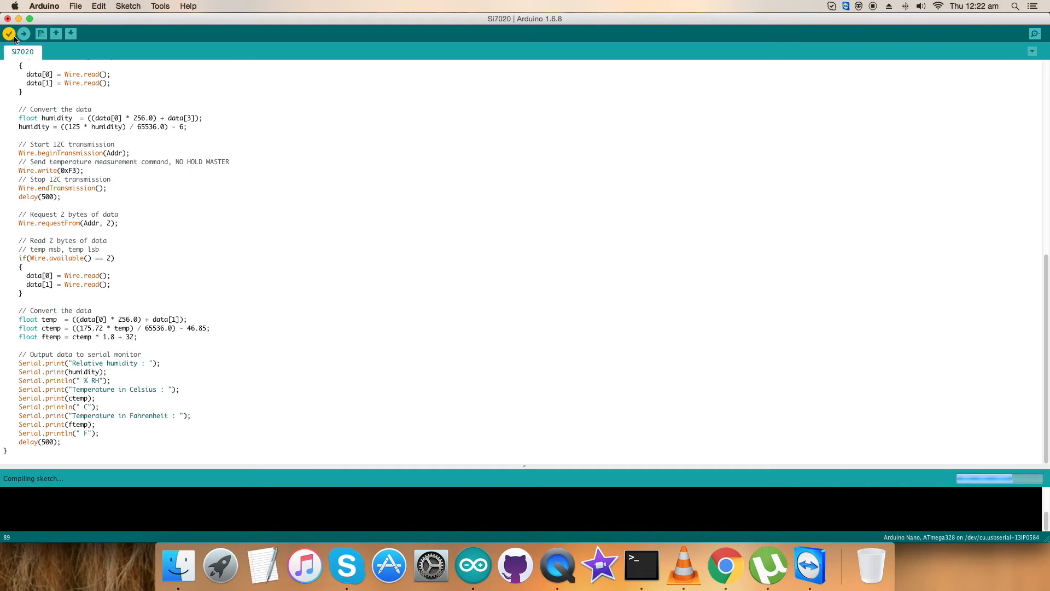
left_click(24, 33)
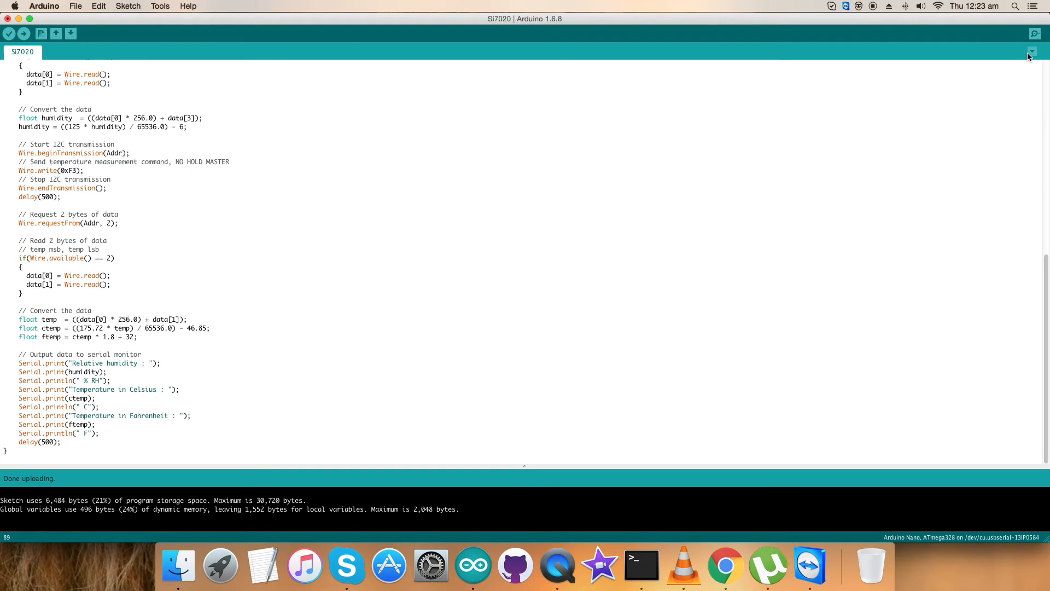
Step: Watch live humidity and temperature readings in the Serial Monitor, then return to the browser
left_click(1034, 33)
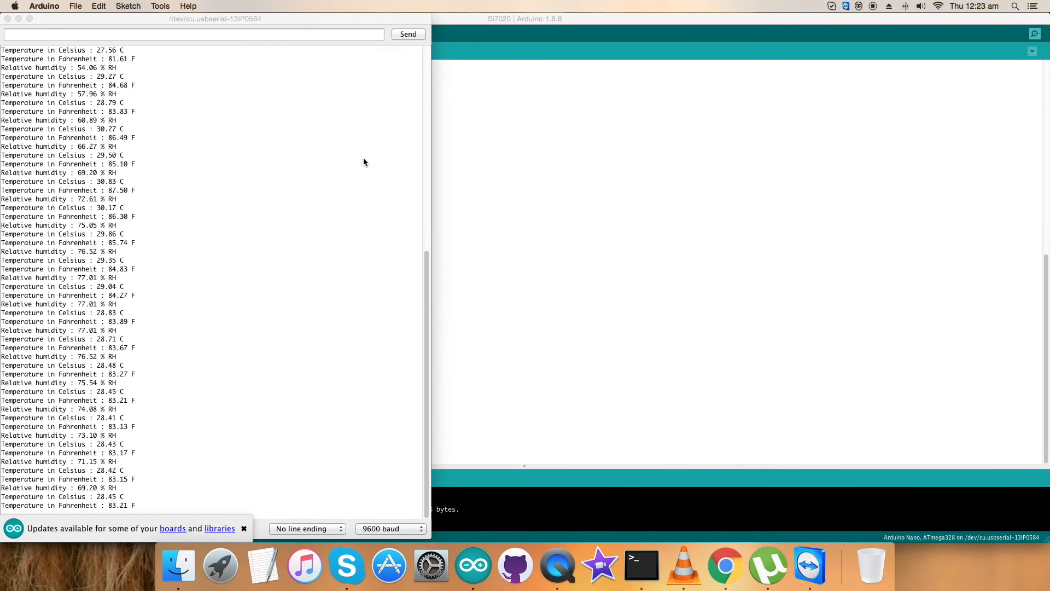
scroll("down", 3)
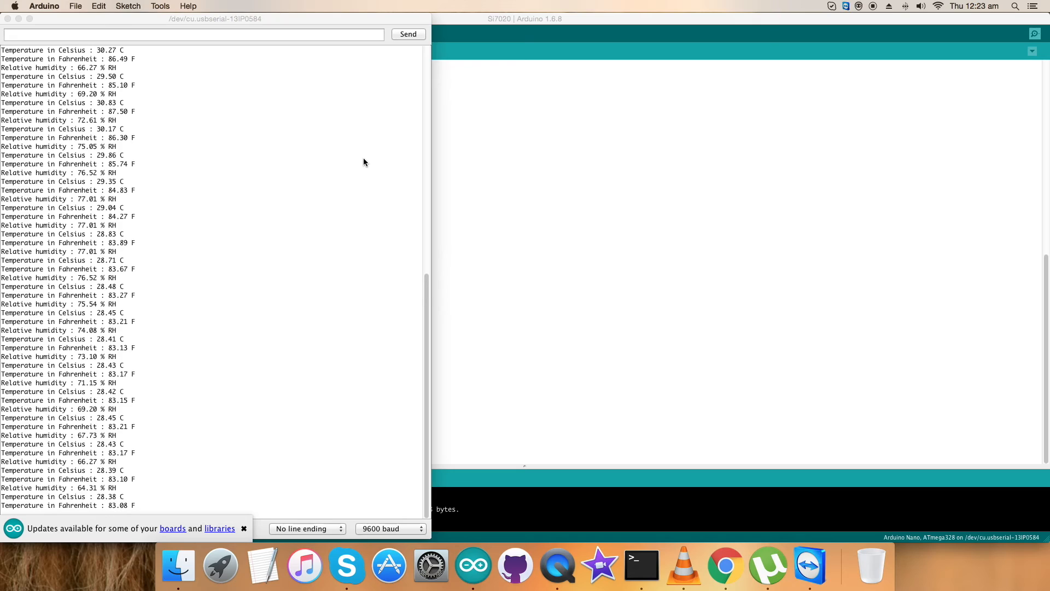
left_click(724, 566)
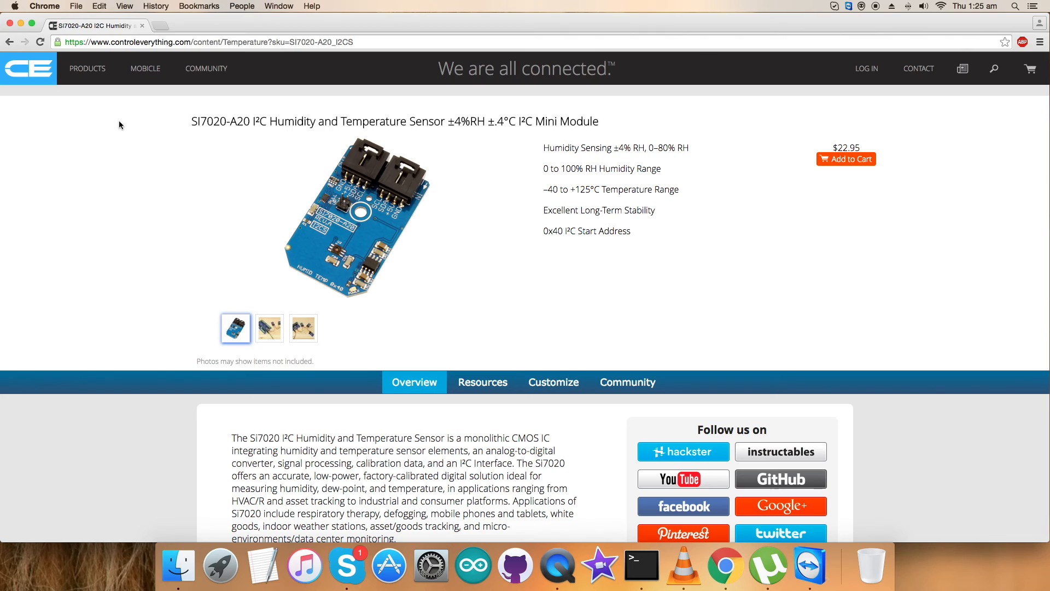
Step: Open the SI7020-A20 Arduino code sample from the product page's Resources tab
left_click(481, 382)
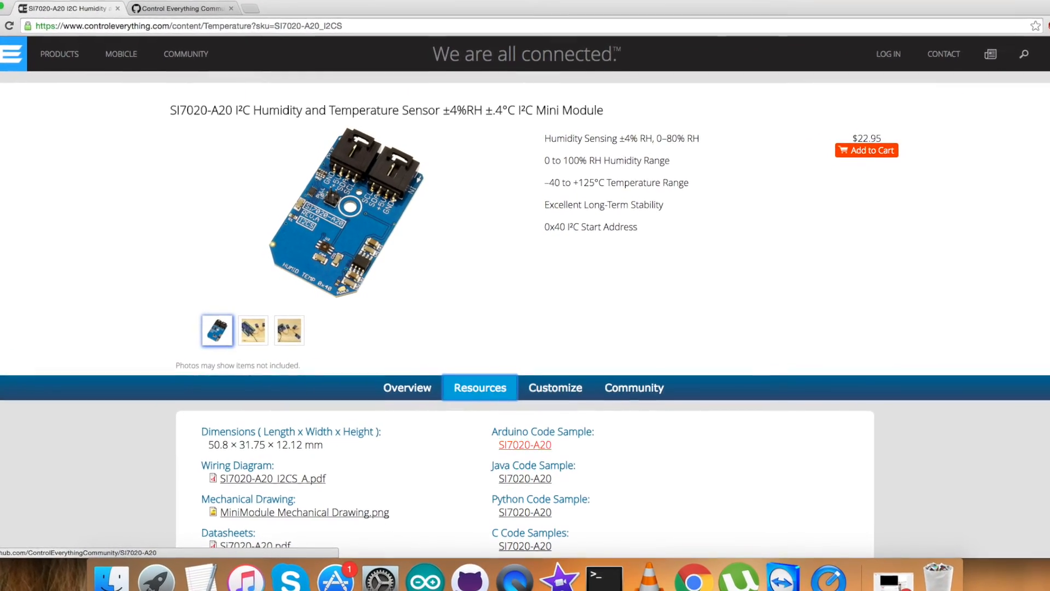
scroll("down", 3)
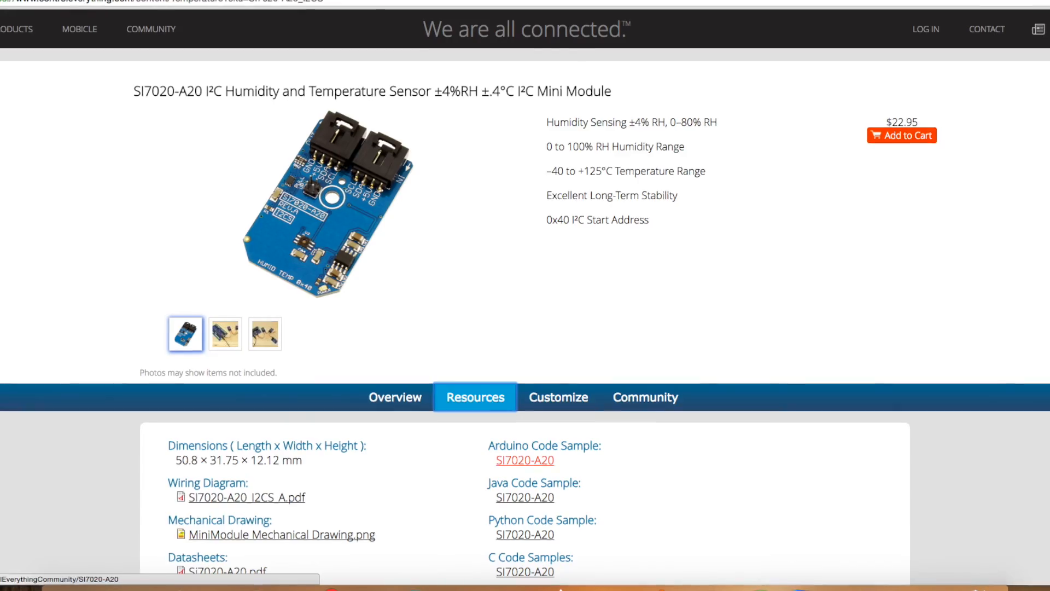
left_click(525, 460)
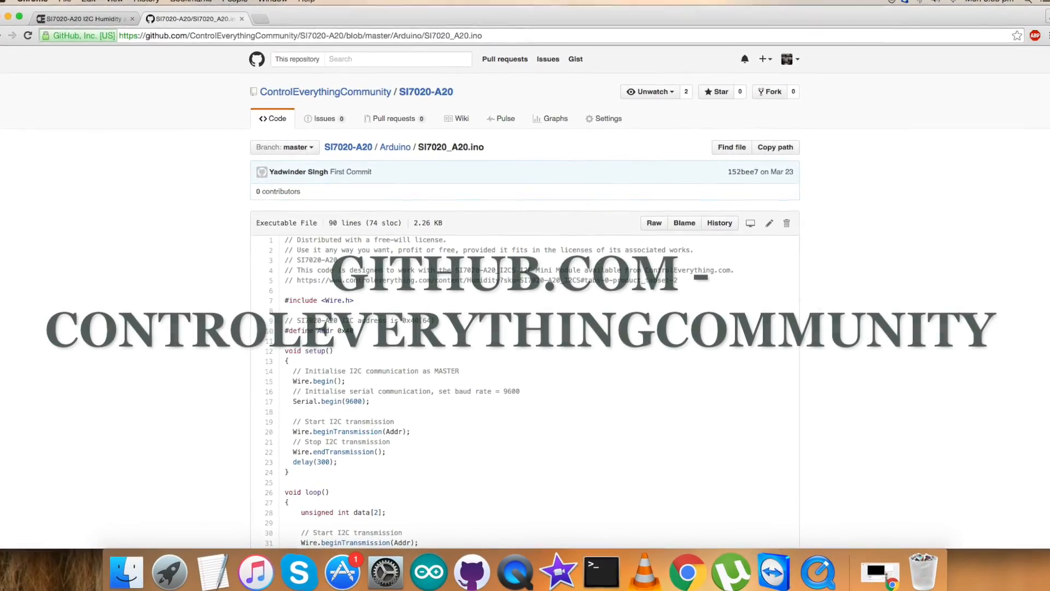